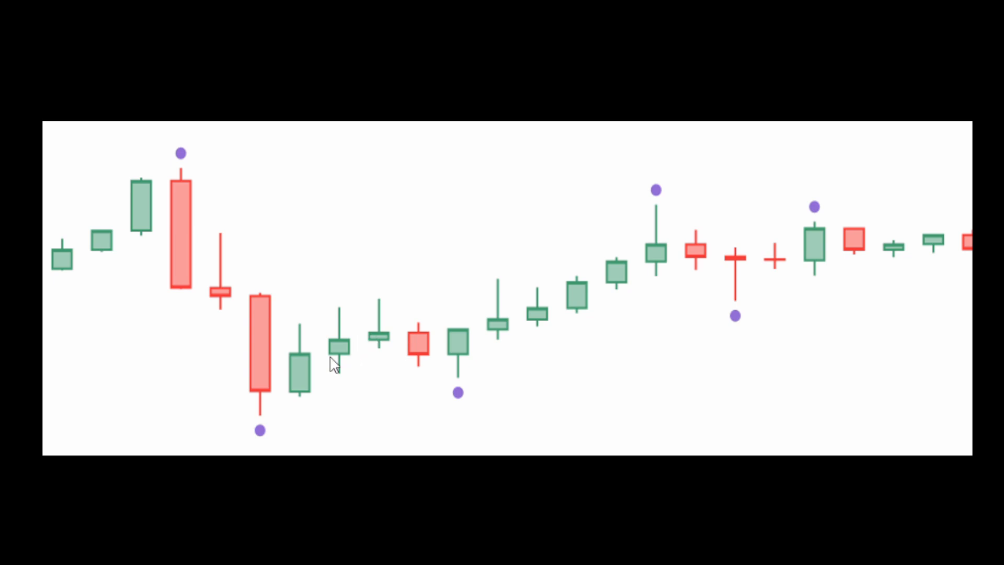
mouse_move(704, 284)
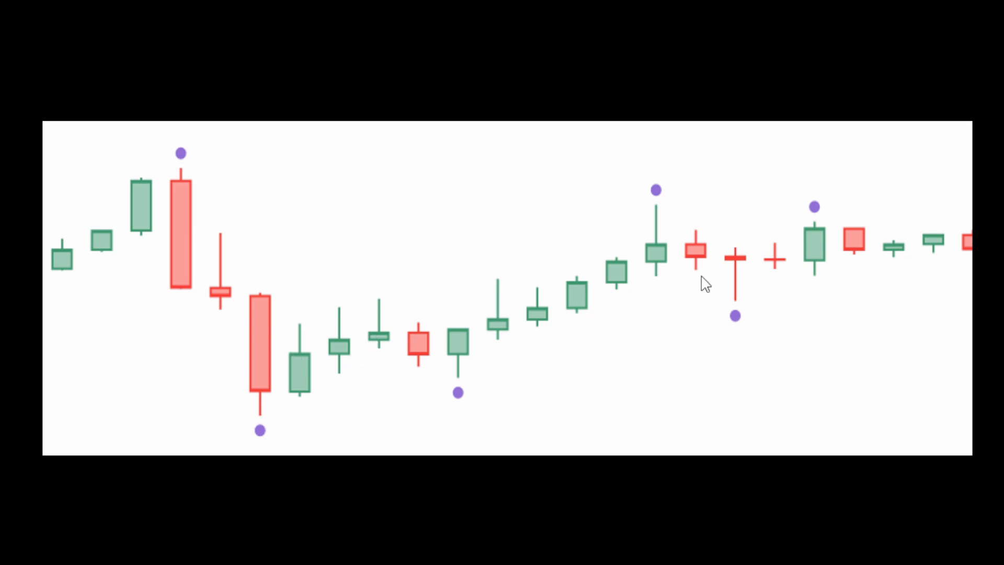
mouse_move(255, 415)
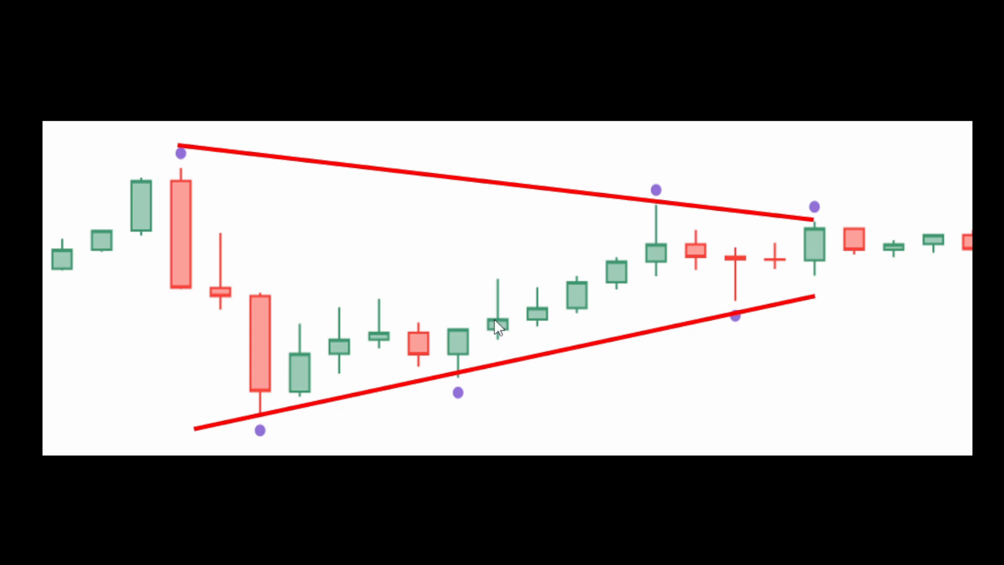
mouse_move(556, 384)
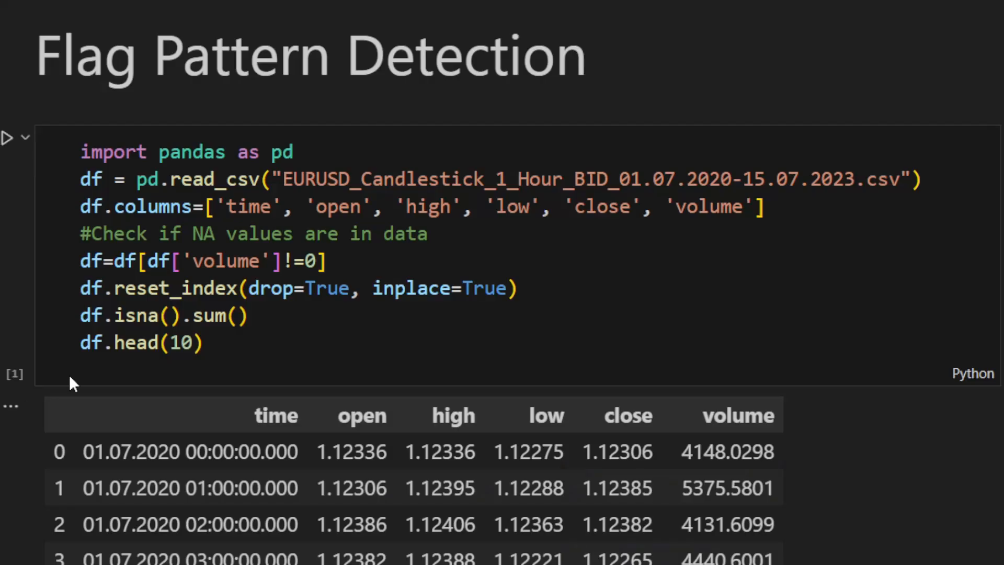
mouse_move(80, 169)
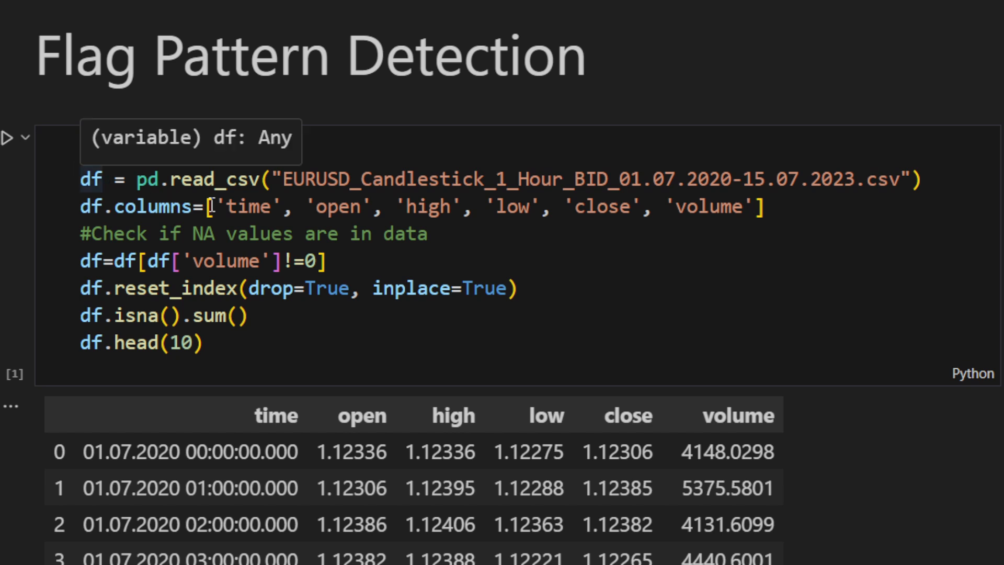
left_click(289, 179)
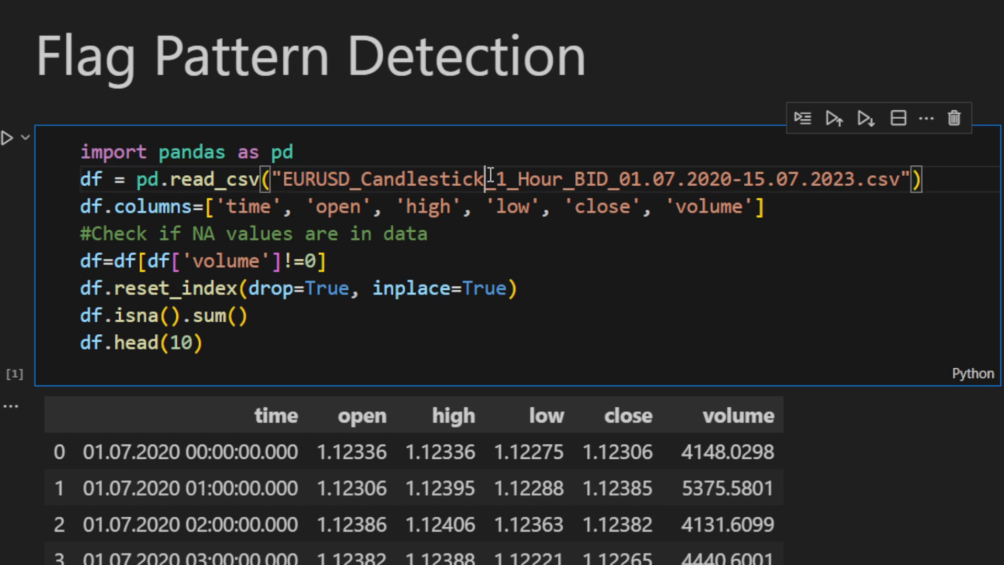
double_click(525, 179)
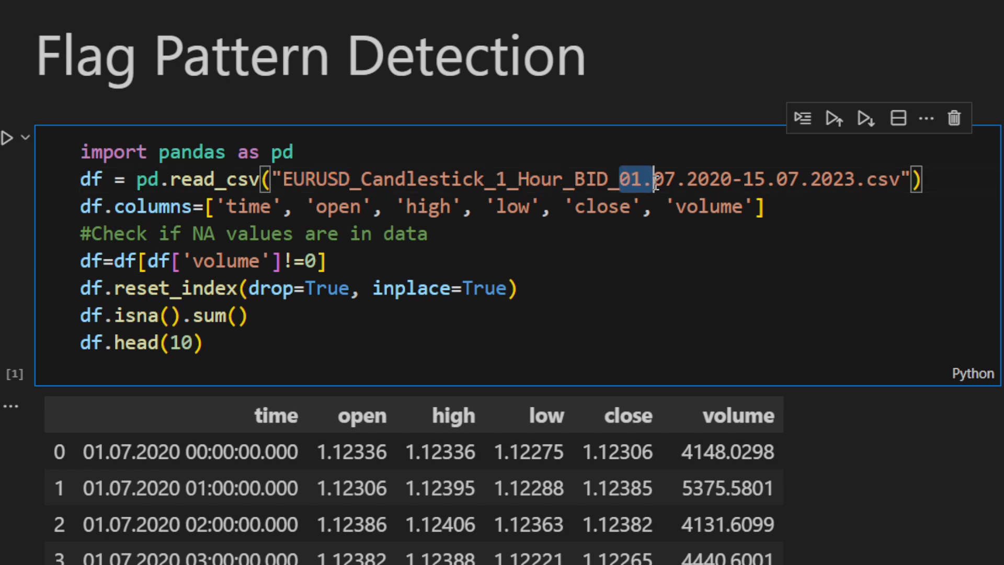
left_click_drag(646, 179, 857, 179)
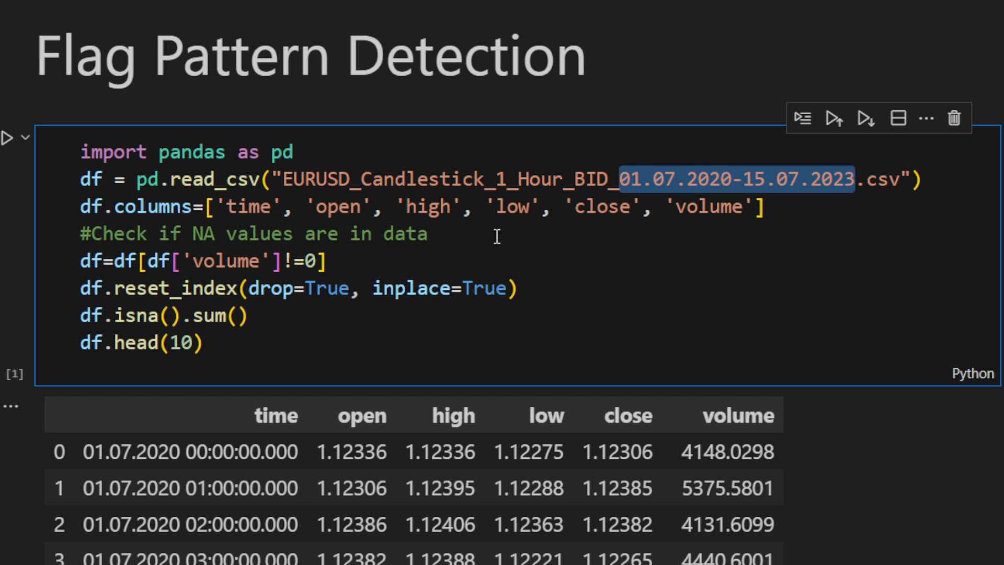
mouse_move(144, 252)
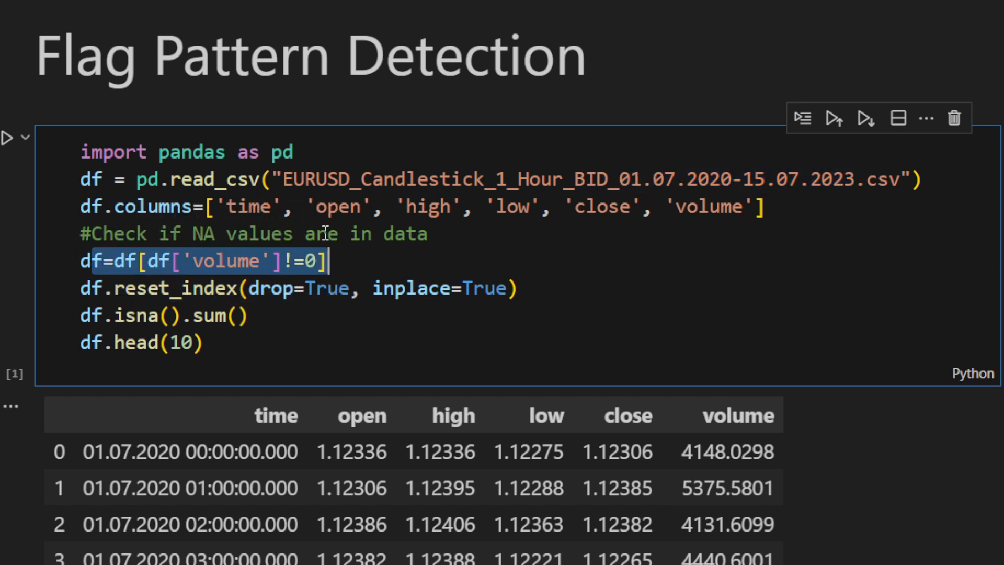
mouse_move(259, 269)
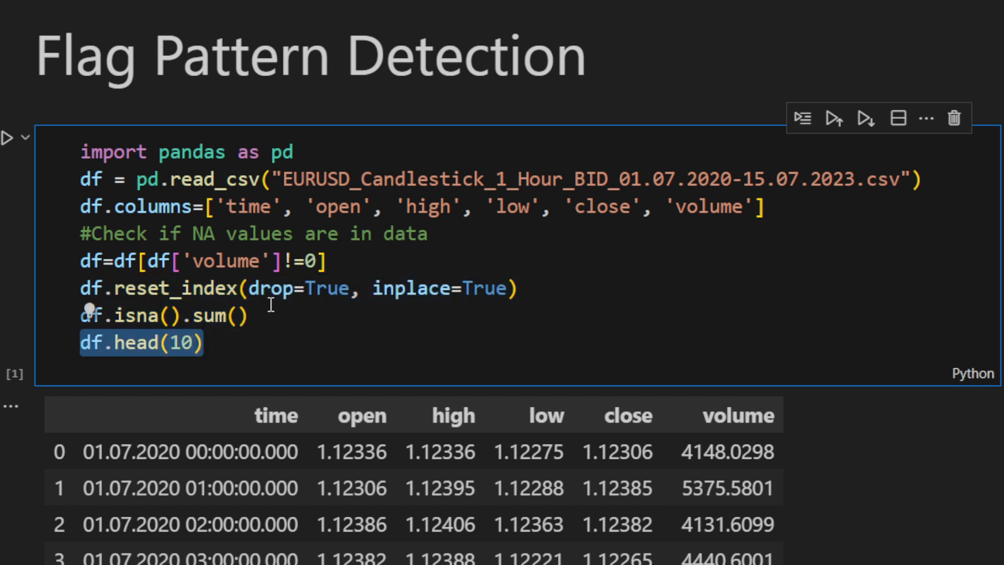
scroll("down", 3)
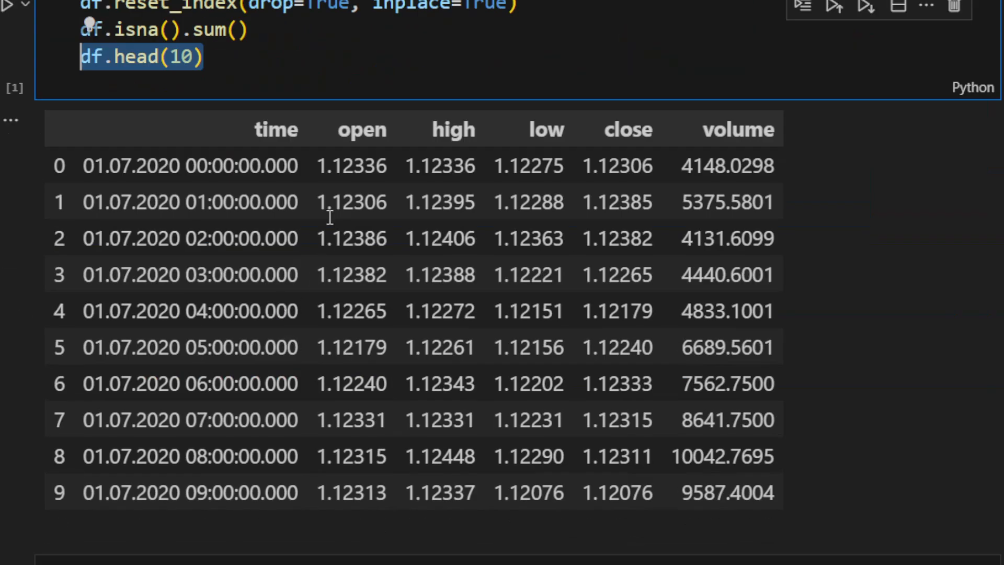
mouse_move(329, 217)
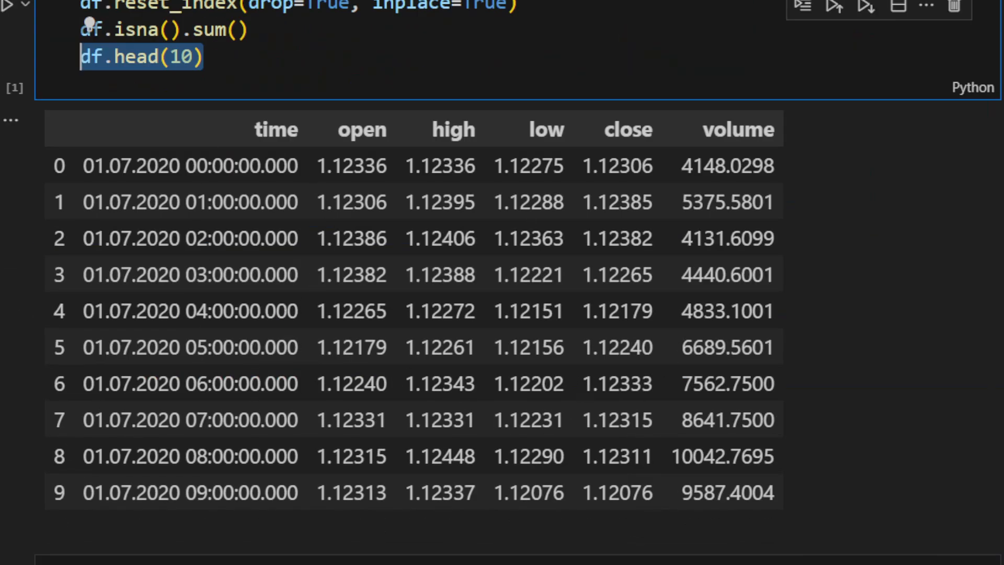
scroll("down", 3)
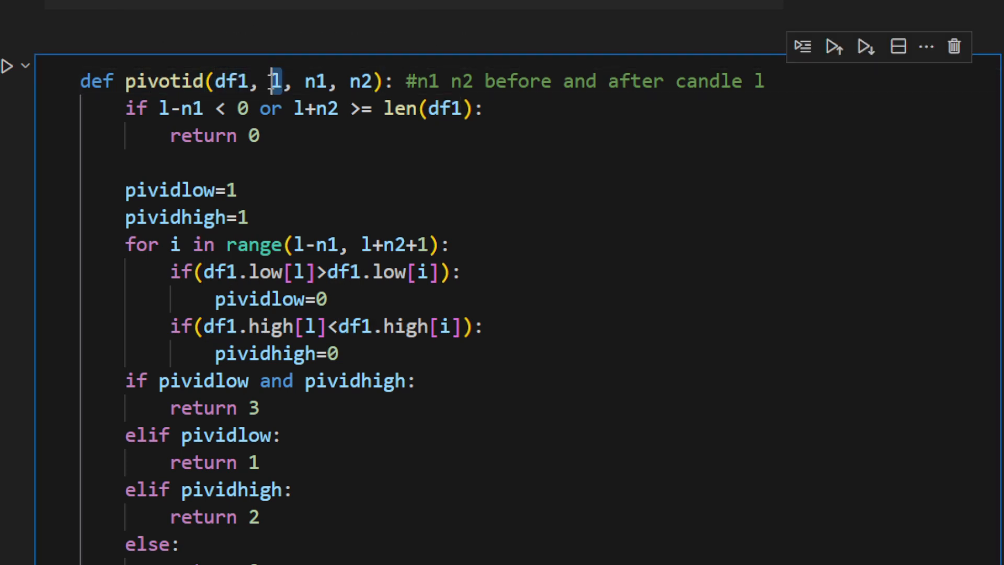
mouse_move(273, 81)
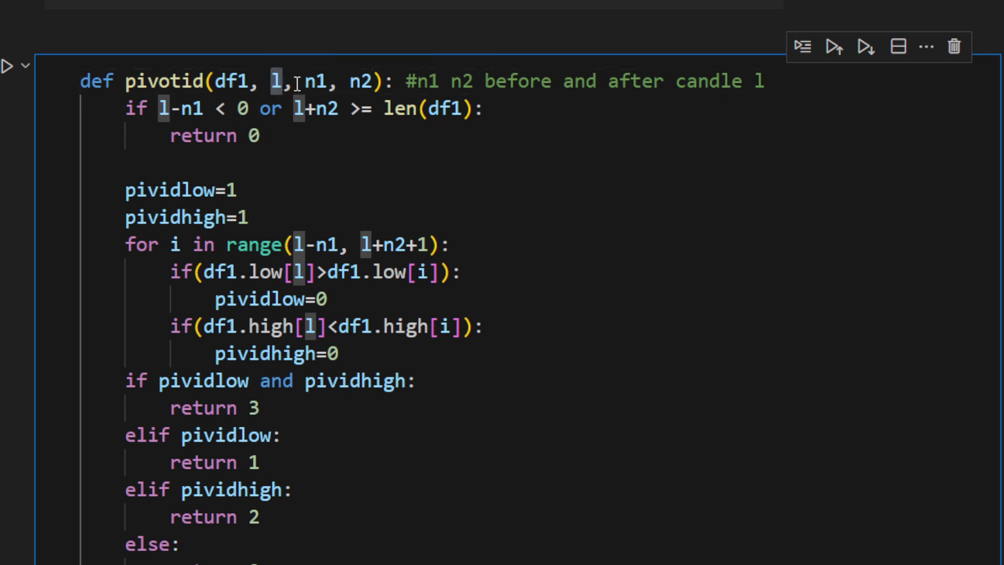
left_click(366, 80)
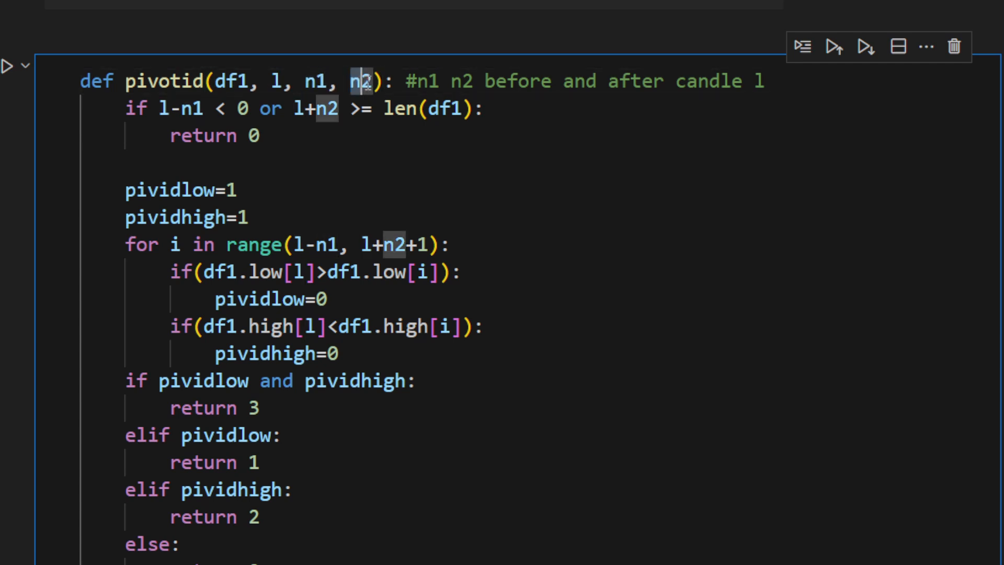
mouse_move(323, 81)
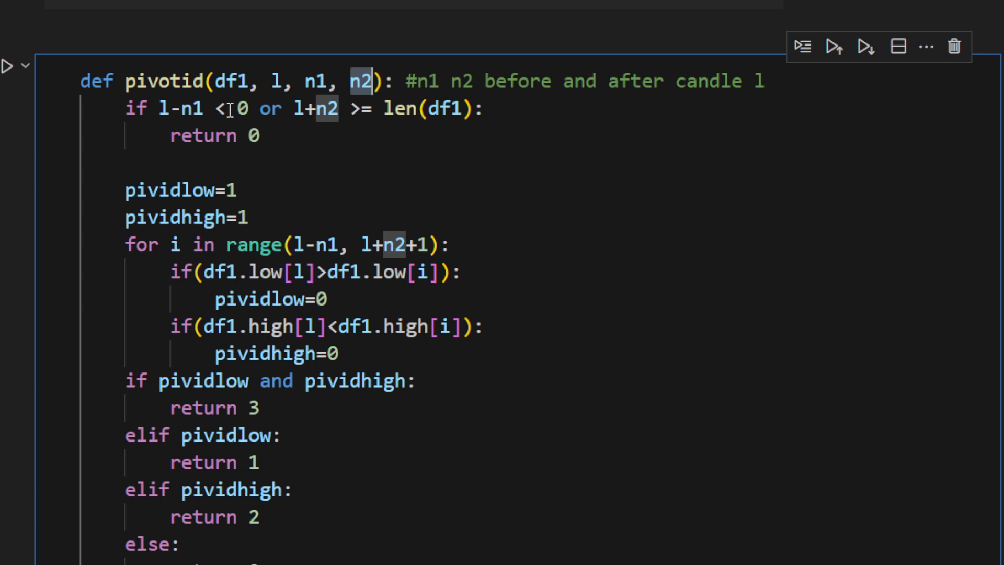
mouse_move(368, 82)
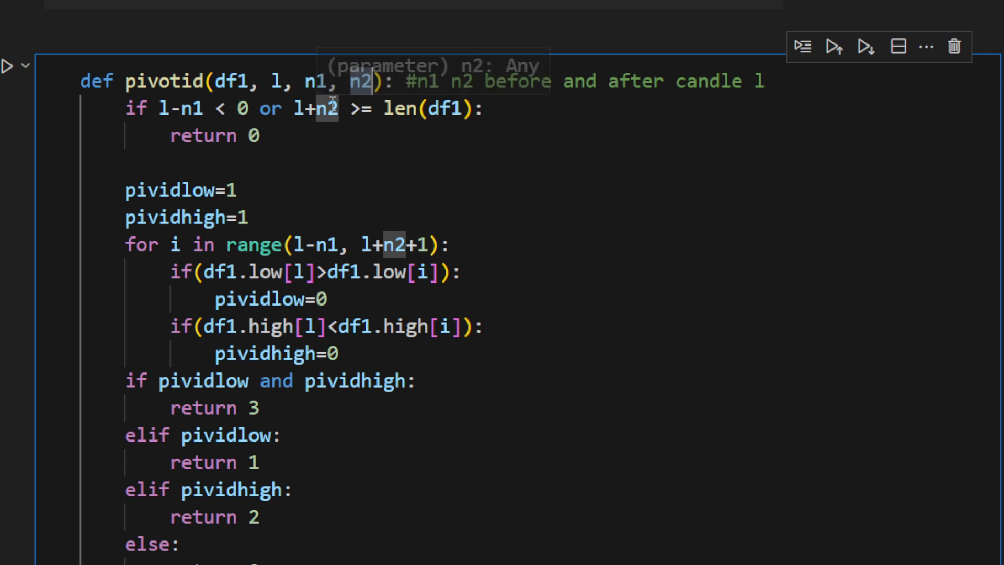
scroll("down", 3)
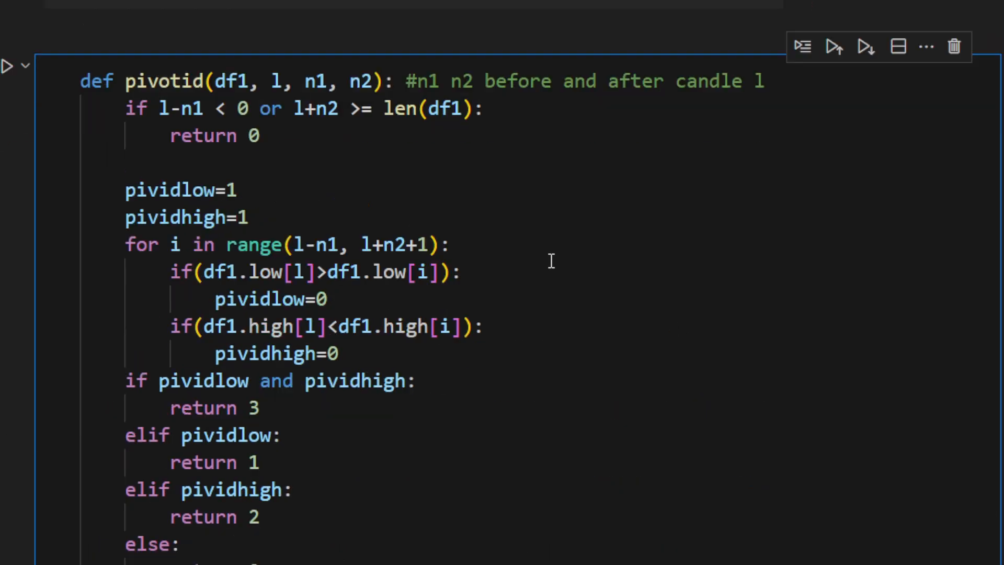
scroll("down", 3)
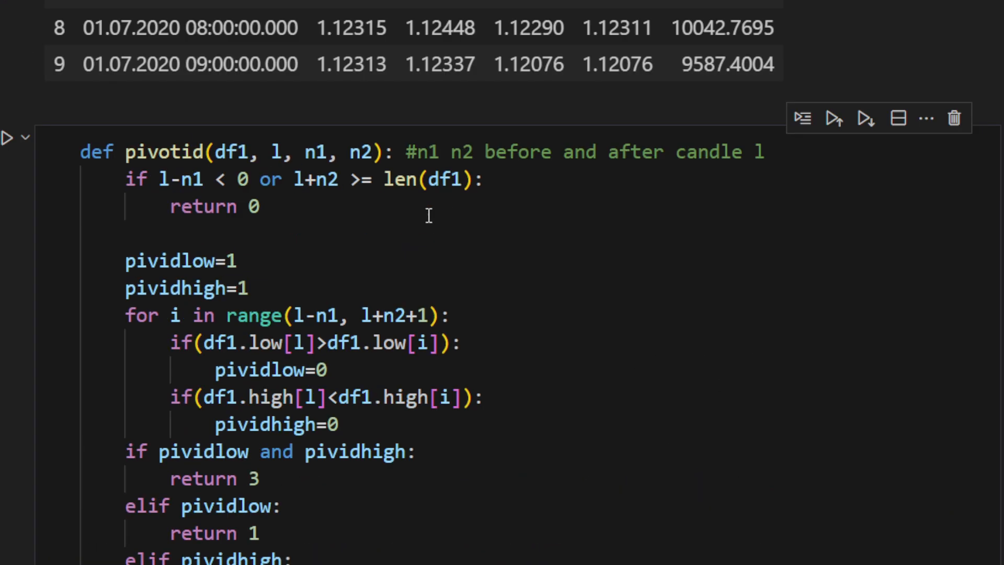
double_click(270, 151)
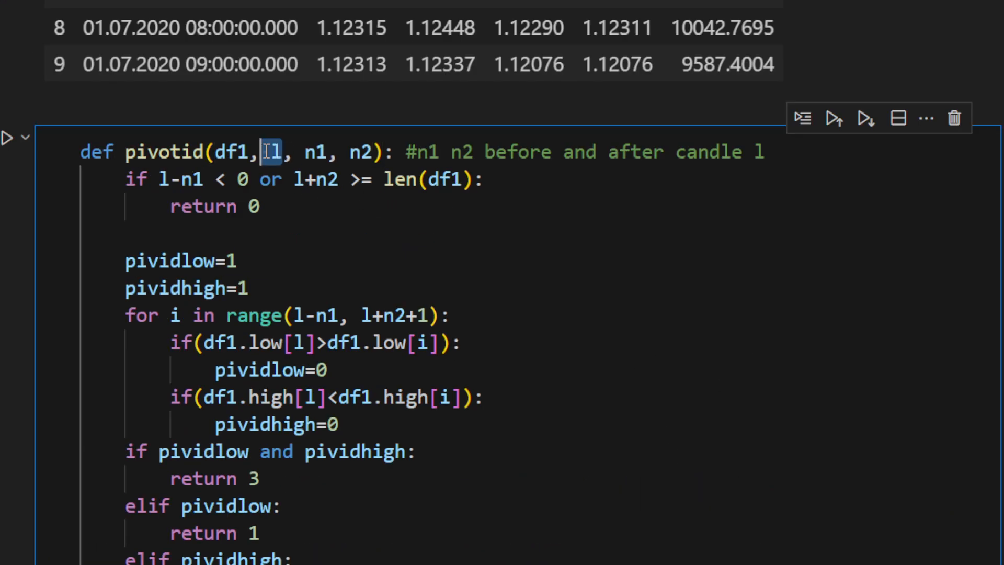
mouse_move(275, 152)
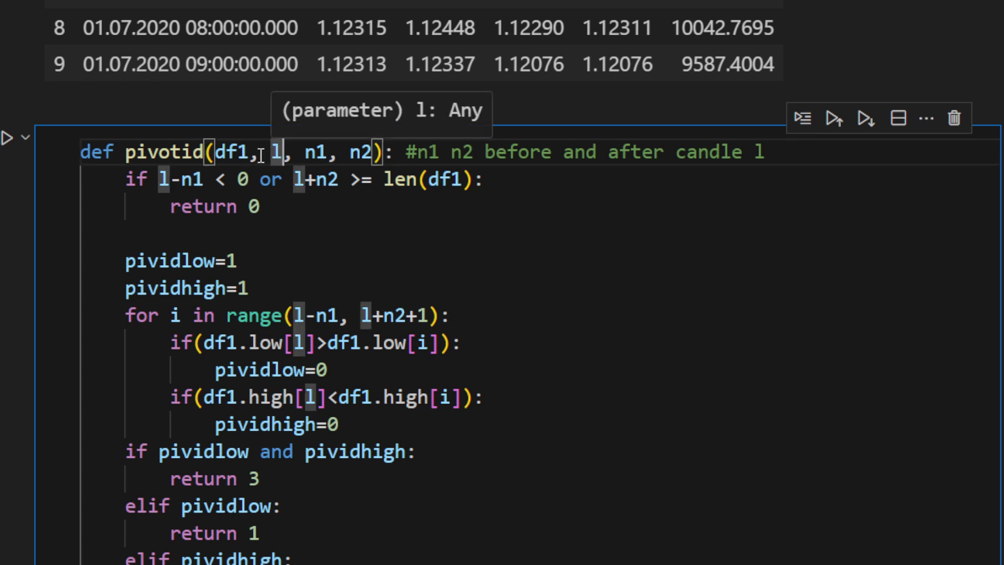
scroll("down", 3)
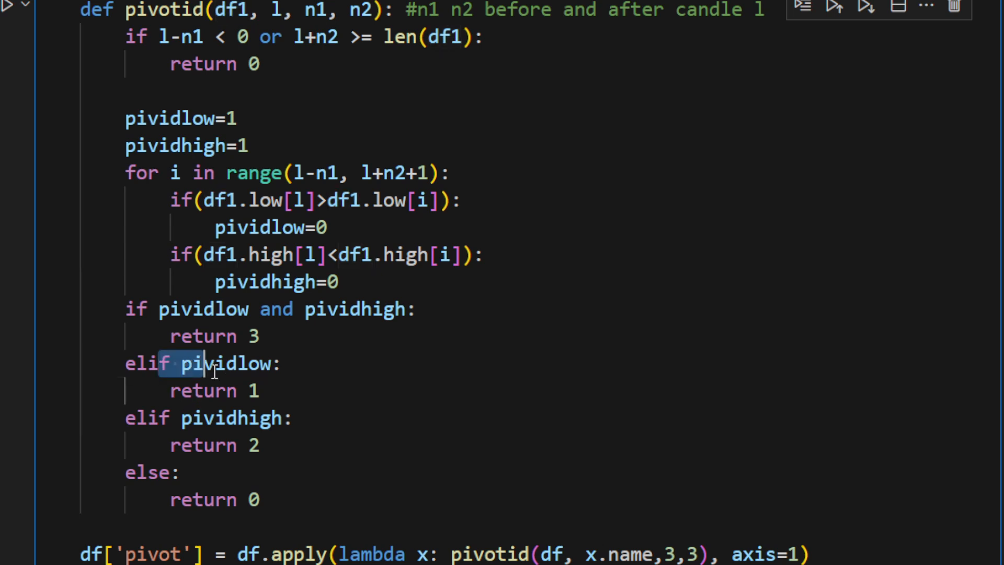
left_click(262, 445)
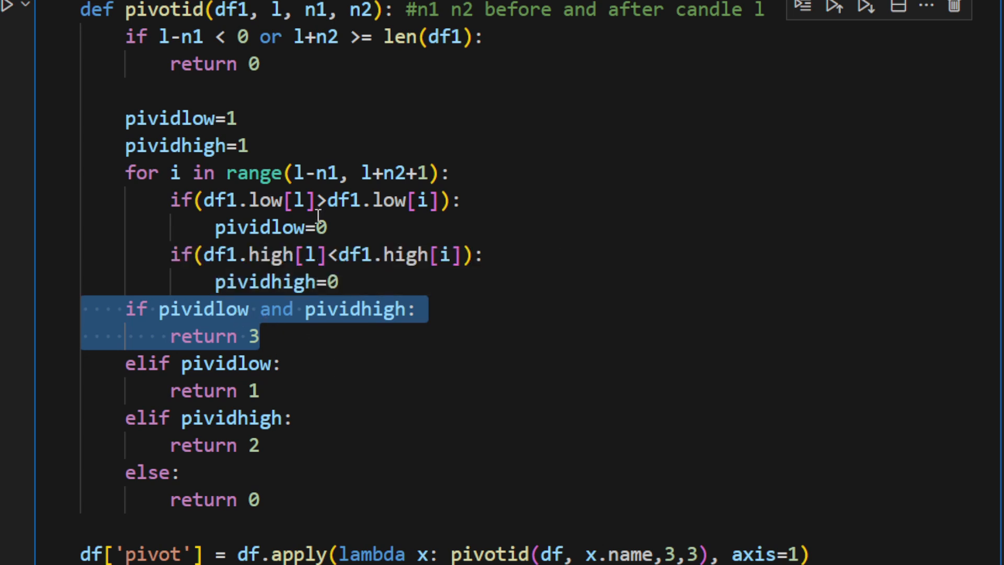
mouse_move(275, 324)
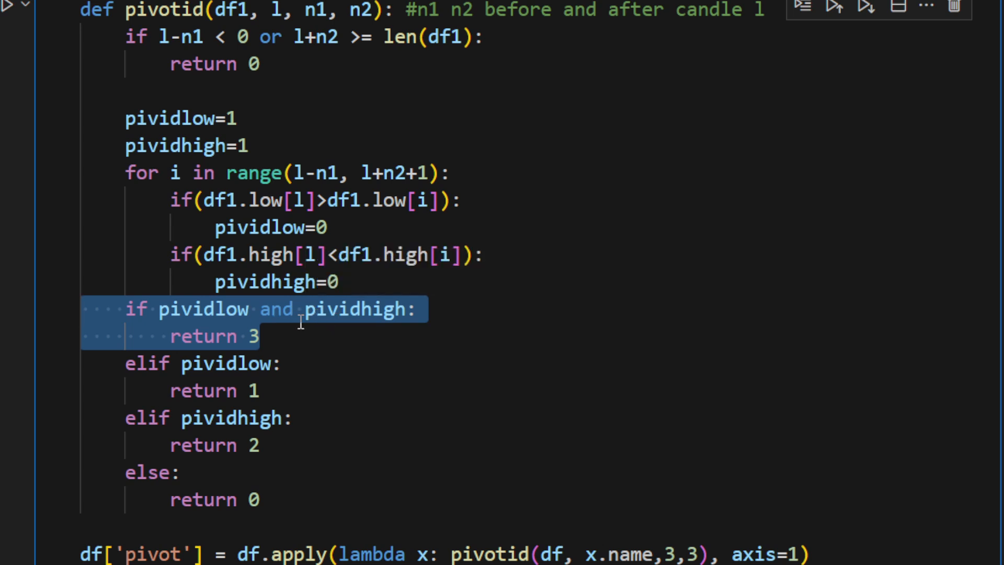
- Highlight the line applying pivotid to every row to compute the pivot column
scroll("down", 3)
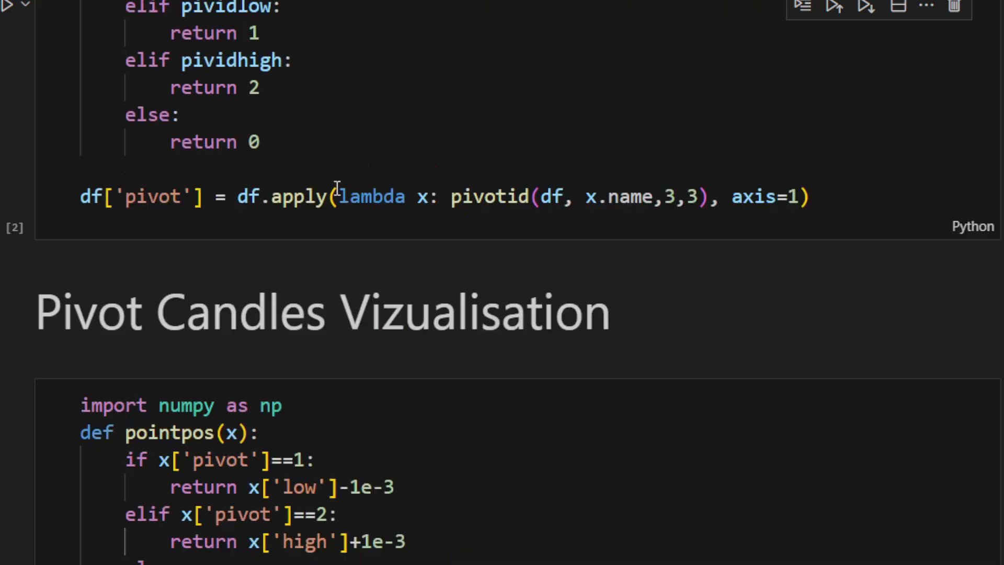
left_click(809, 196)
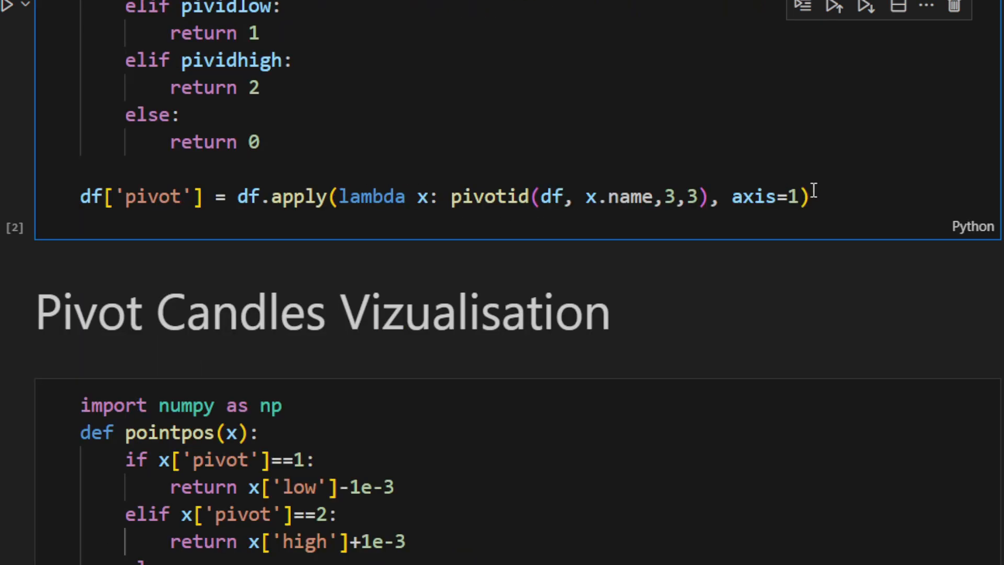
triple_click(448, 197)
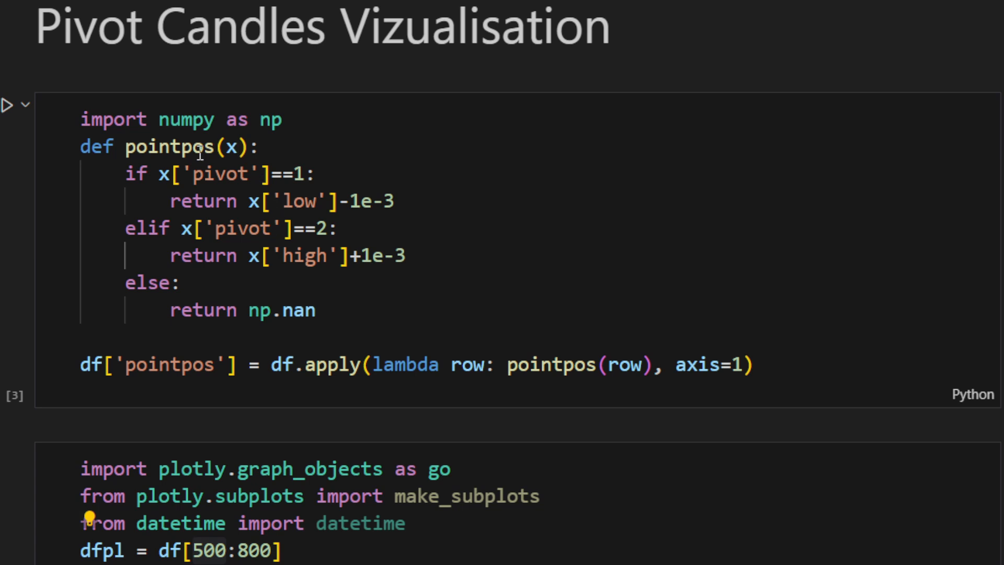
- Zoom the candlestick chart's range slider to roughly candles 500–730 around the pivot points
scroll("down", 3)
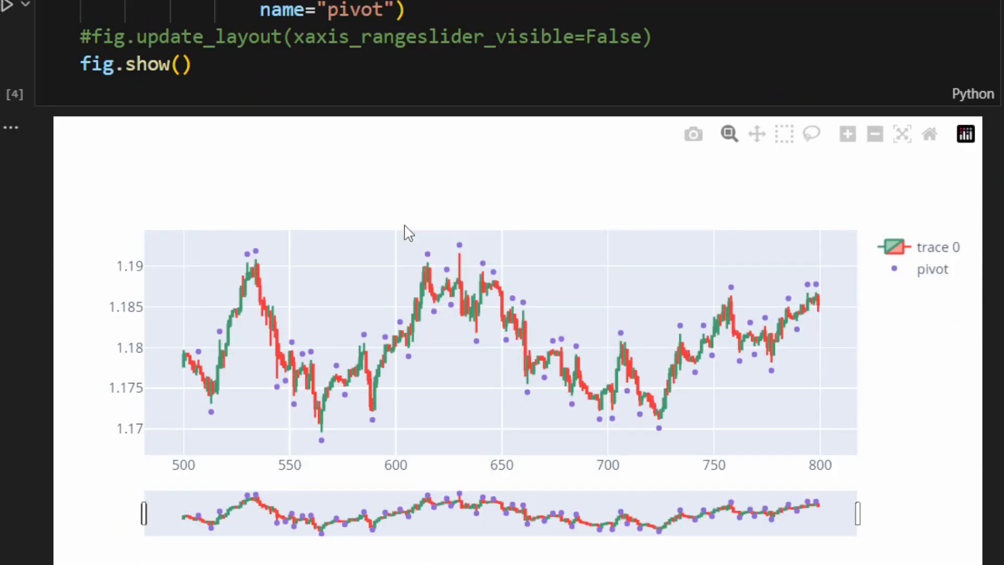
scroll("down", 3)
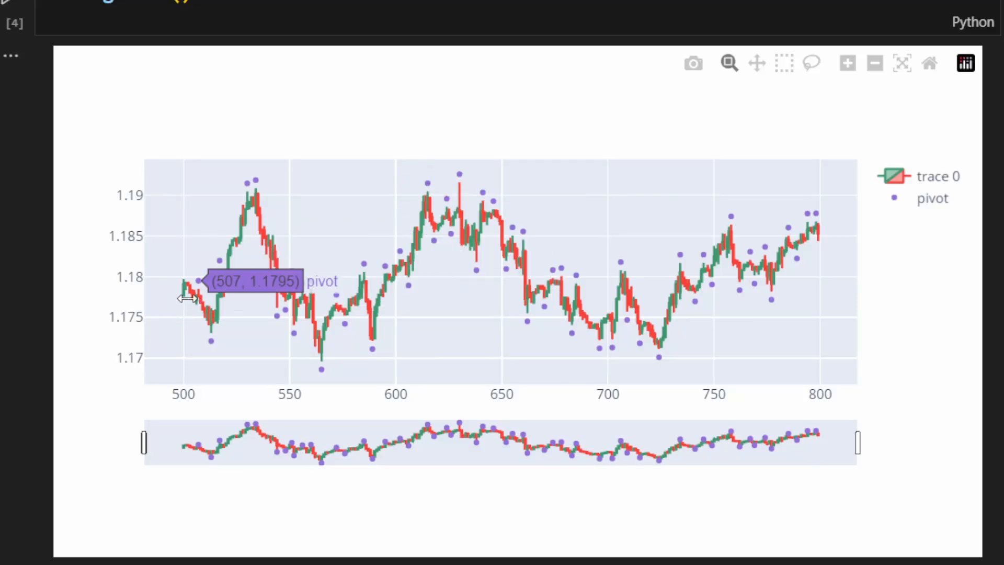
left_click_drag(675, 267, 858, 268)
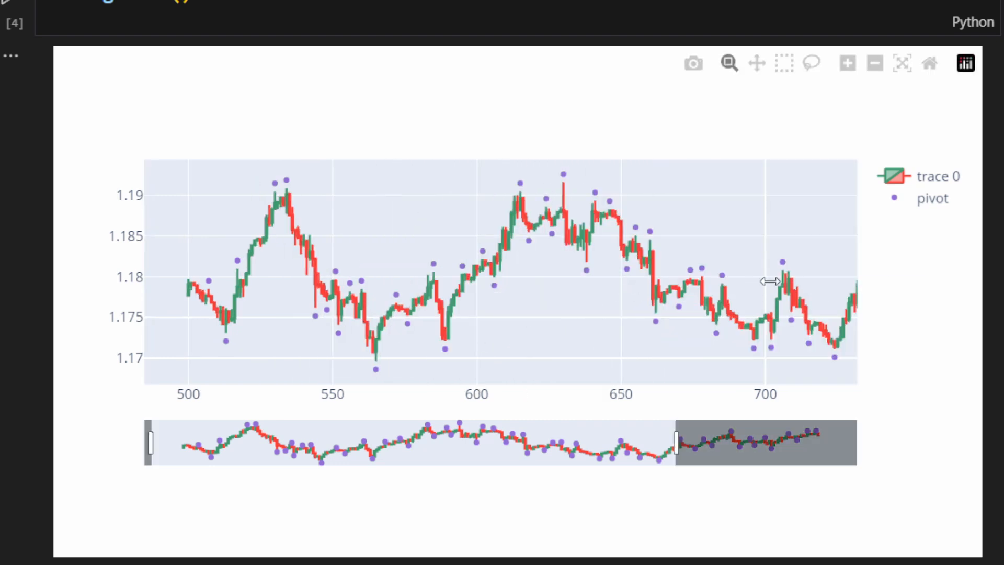
mouse_move(848, 294)
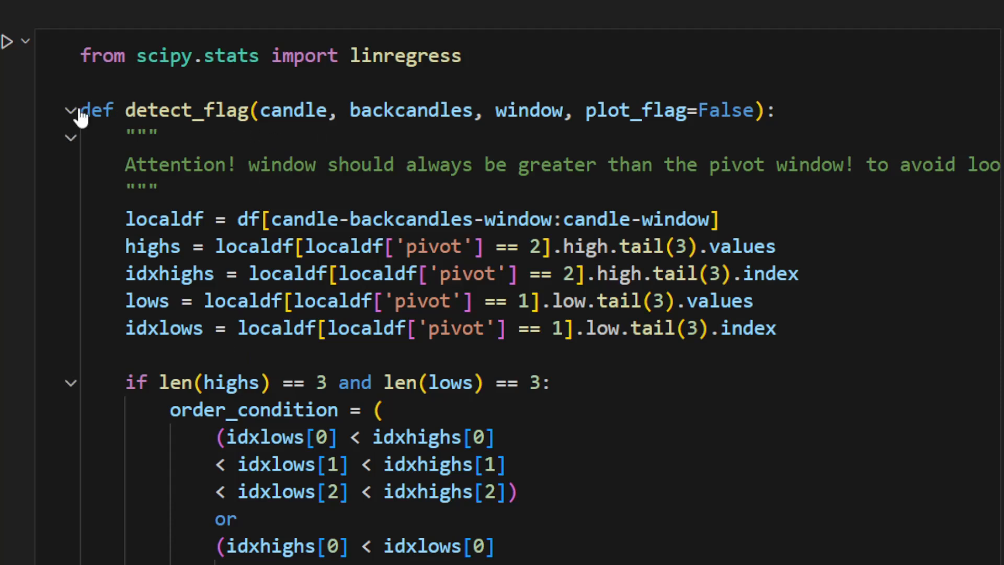
double_click(186, 110)
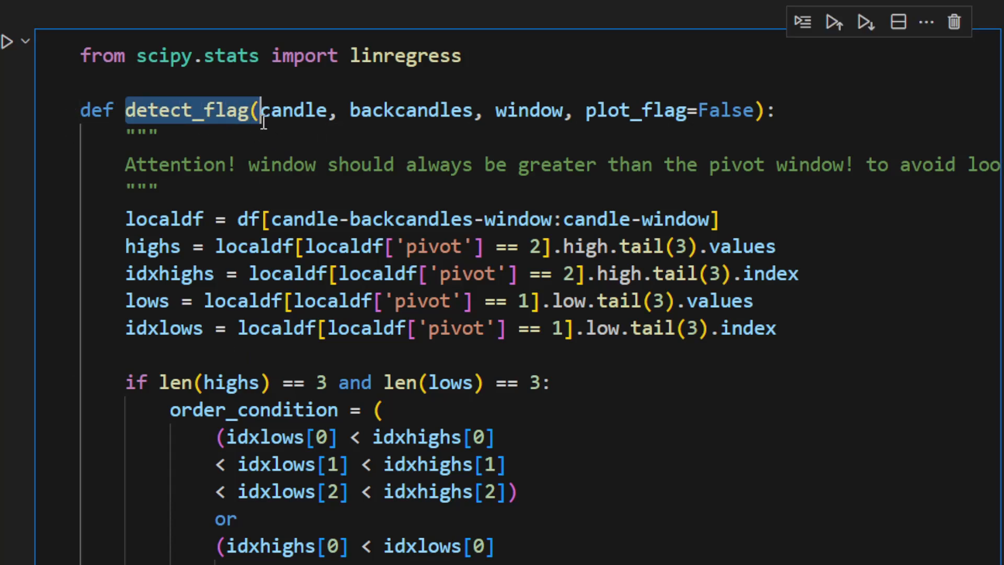
double_click(292, 110)
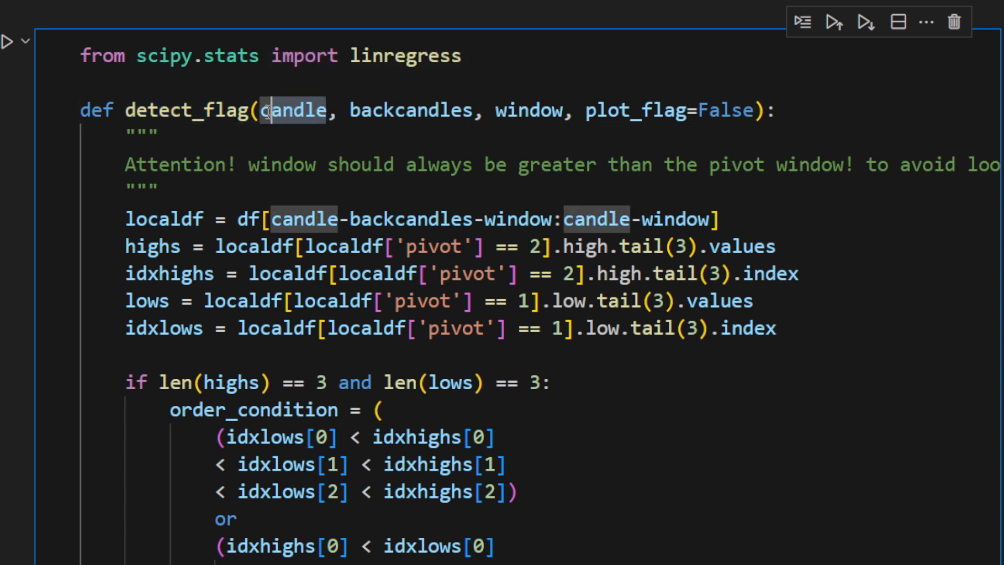
double_click(293, 110)
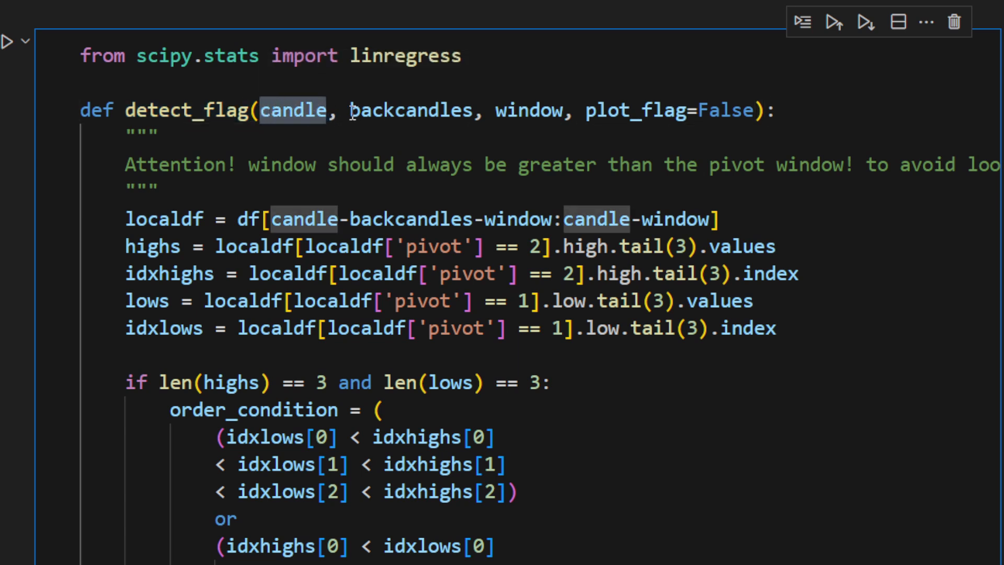
double_click(408, 110)
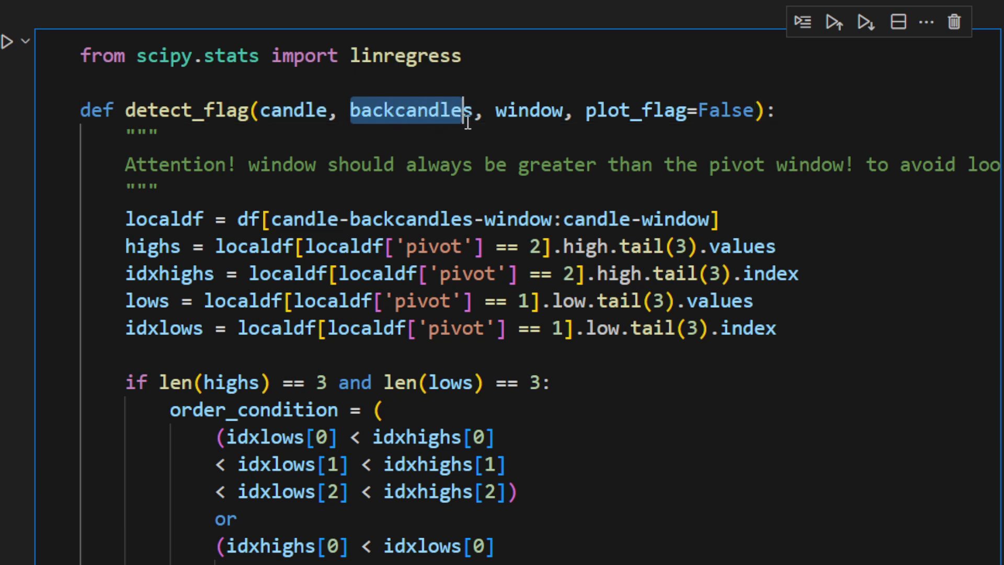
double_click(528, 110)
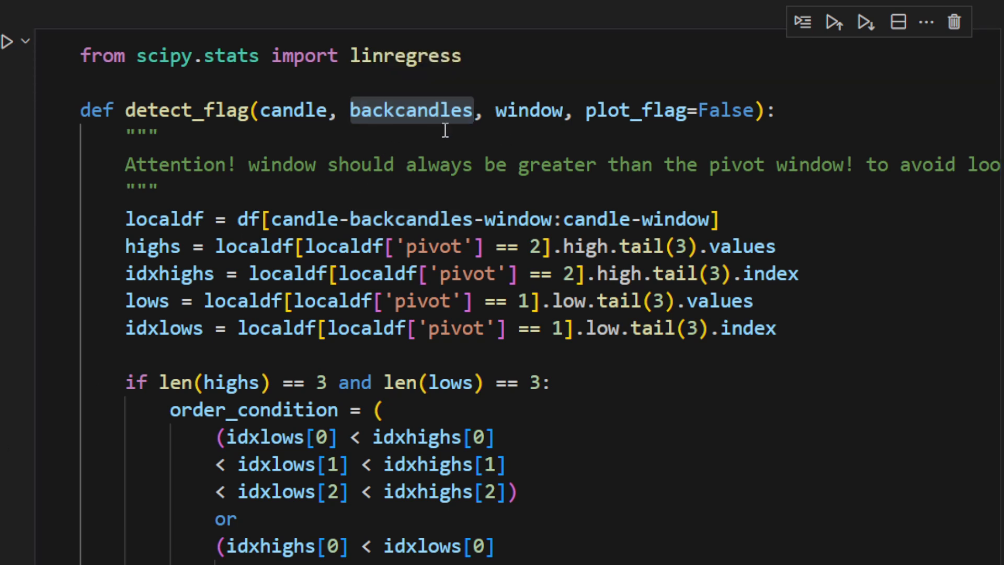
mouse_move(507, 154)
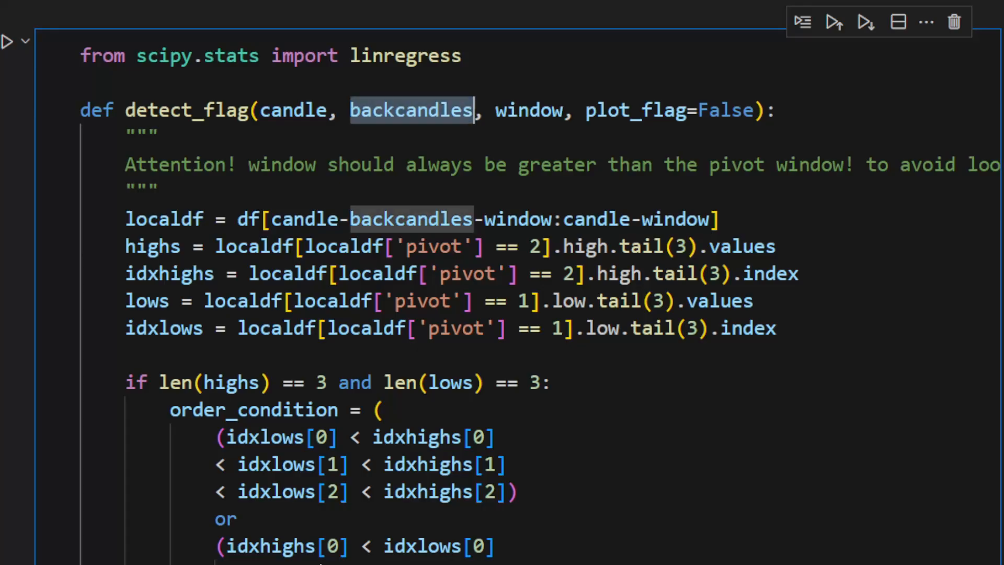
double_click(529, 109)
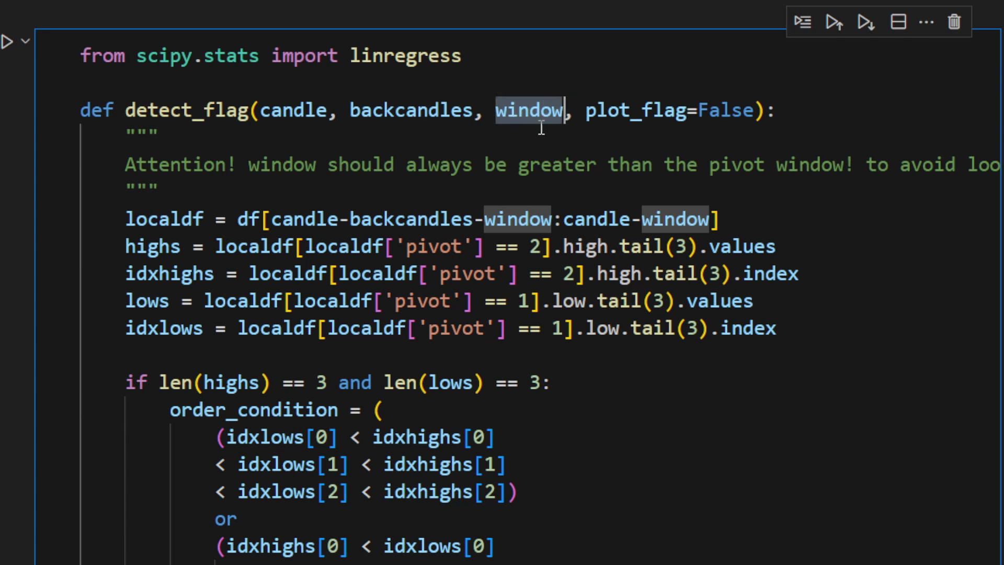
scroll("down", 3)
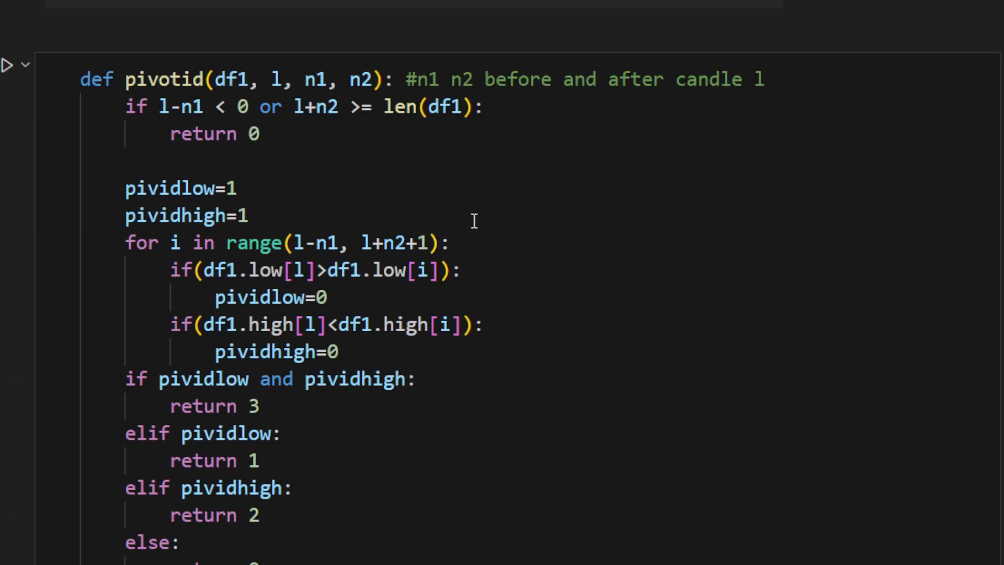
mouse_move(364, 79)
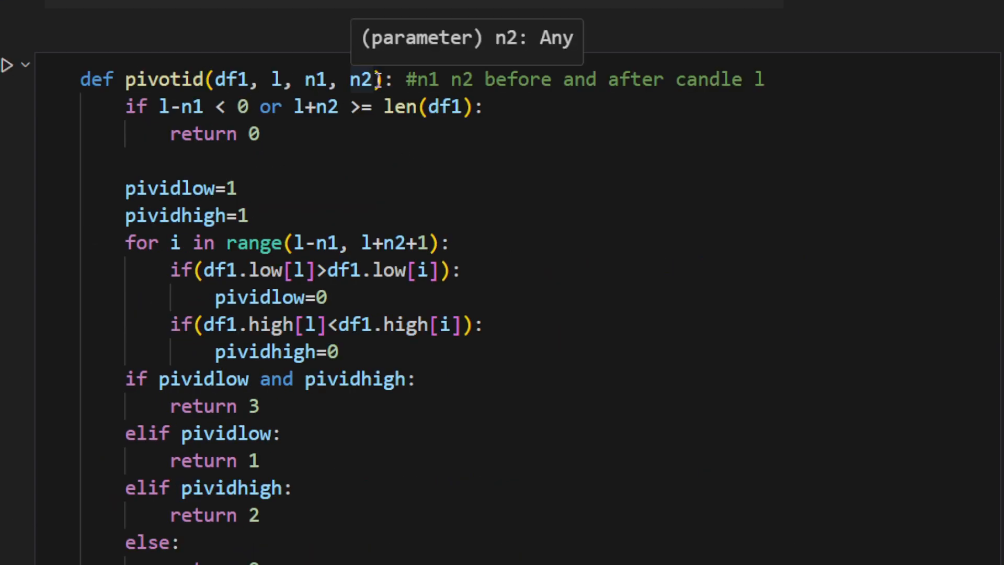
scroll("down", 3)
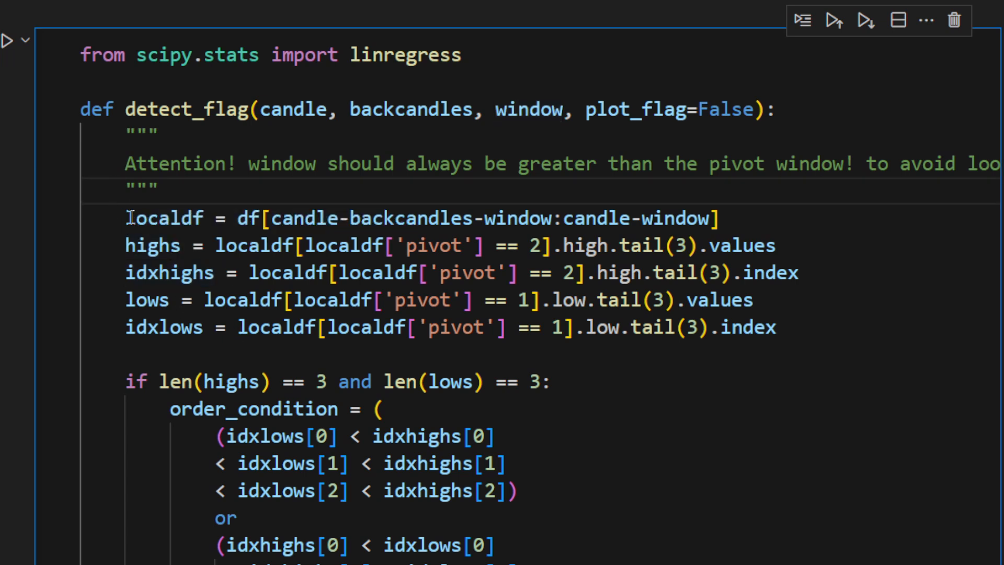
left_click_drag(127, 218, 754, 300)
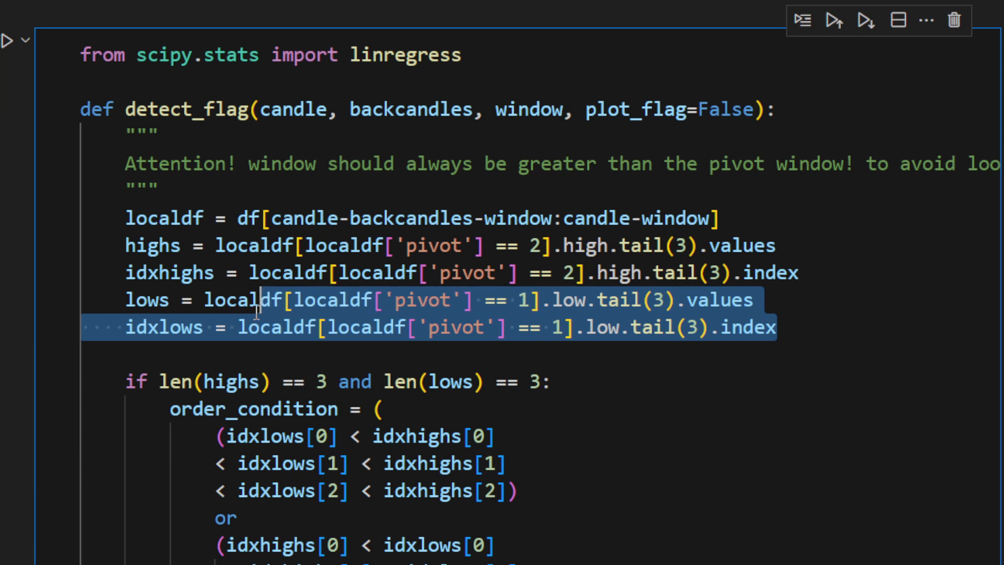
scroll("down", 3)
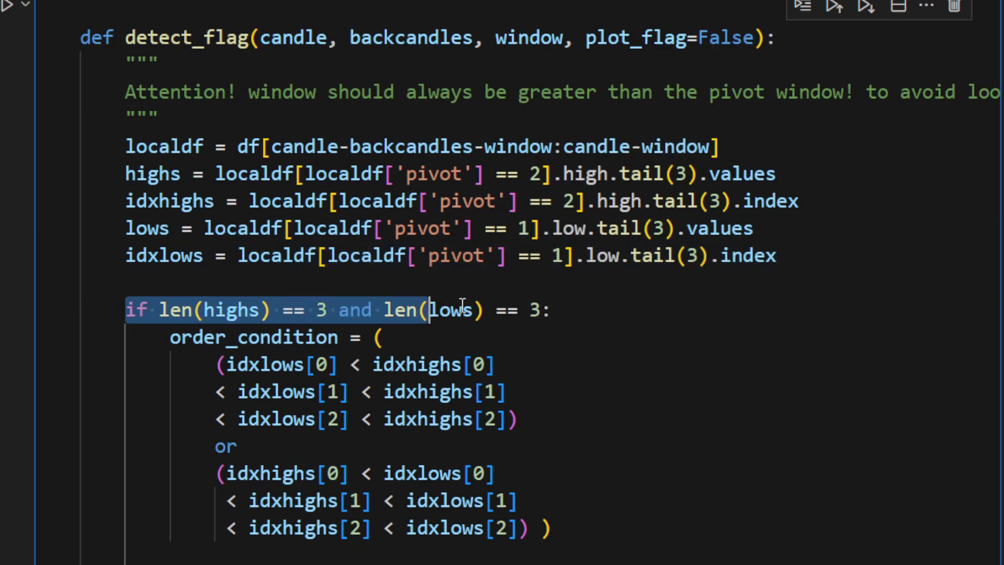
scroll("down", 3)
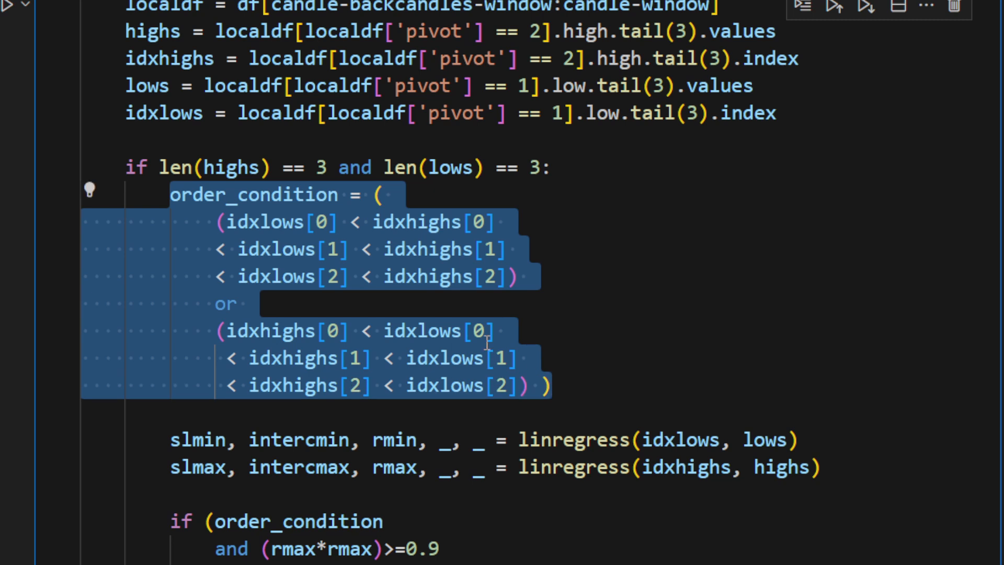
mouse_move(295, 27)
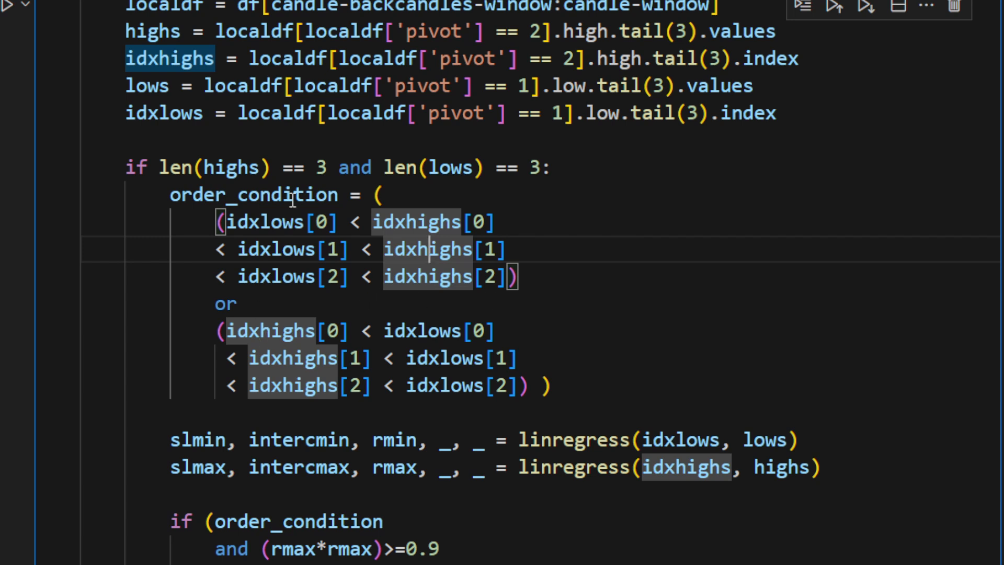
mouse_move(735, 281)
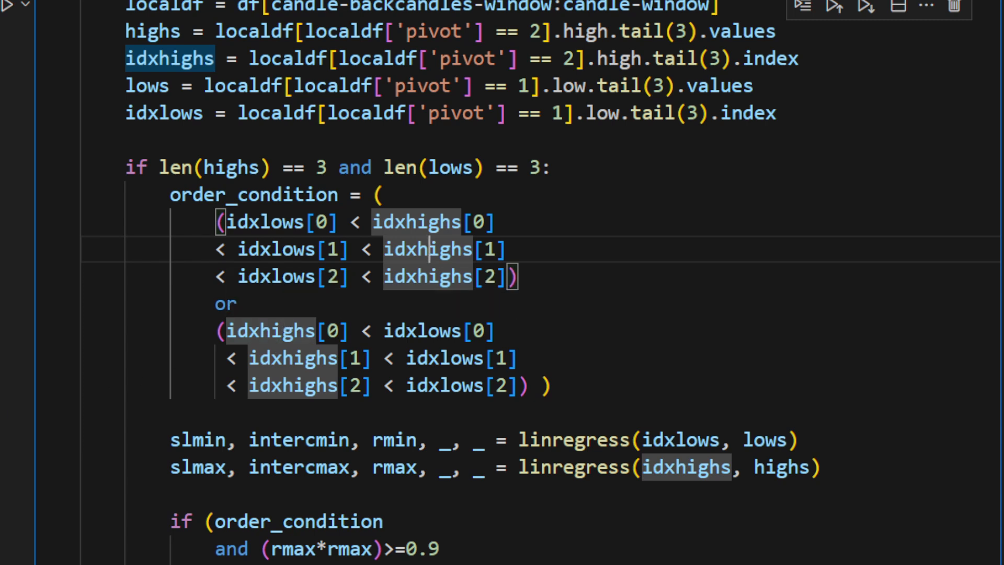
left_click_drag(126, 167, 549, 386)
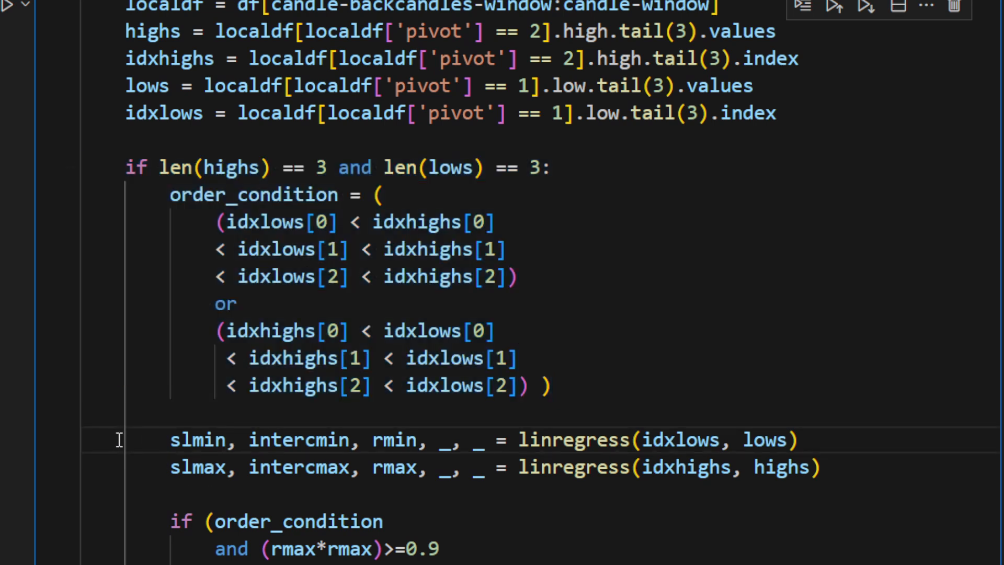
left_click_drag(169, 441, 820, 466)
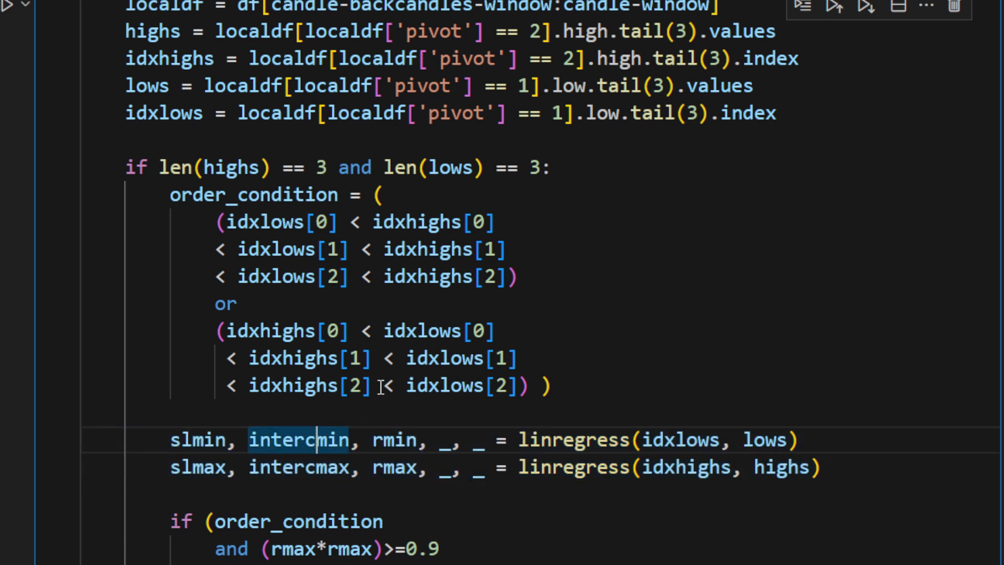
double_click(569, 440)
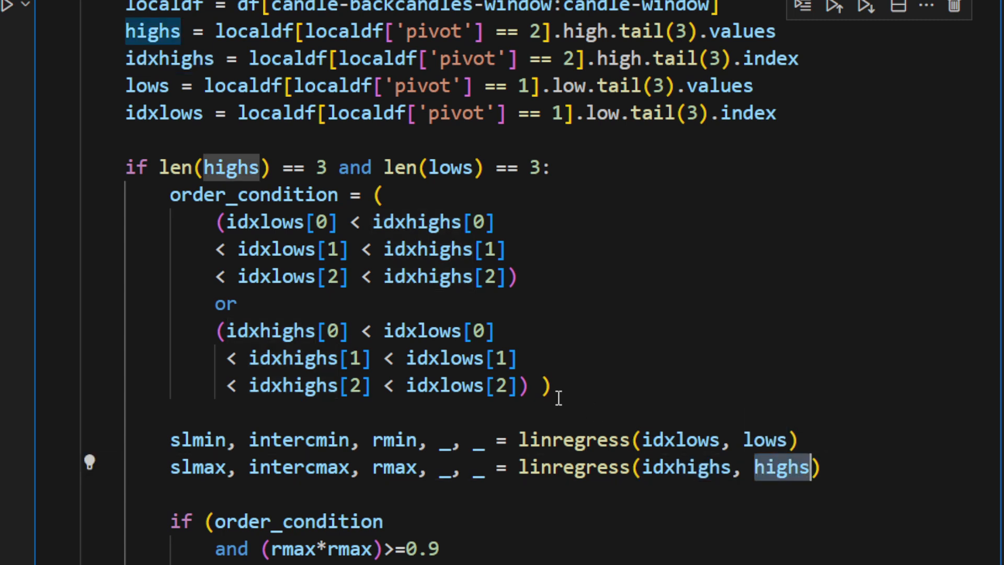
scroll("down", 3)
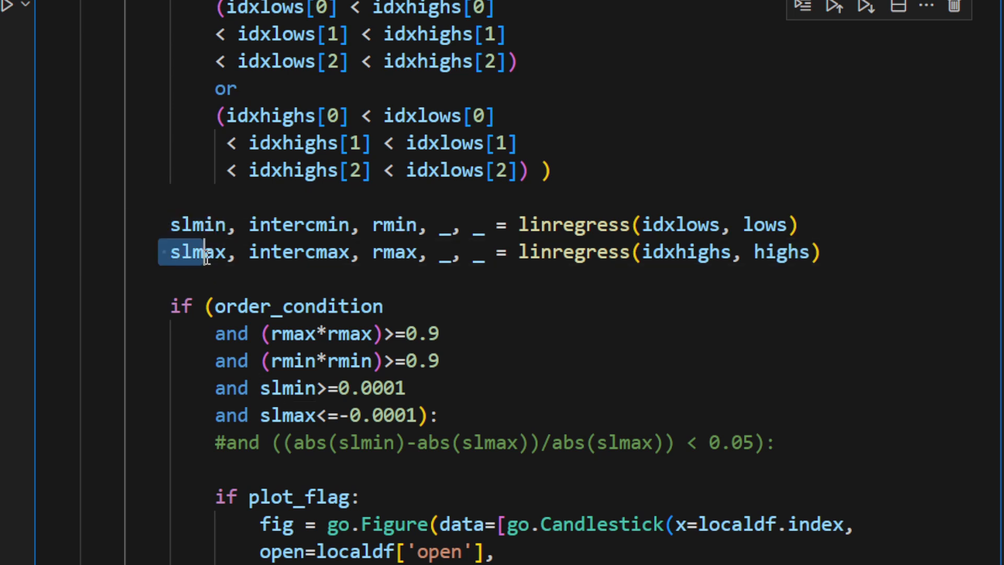
mouse_move(395, 224)
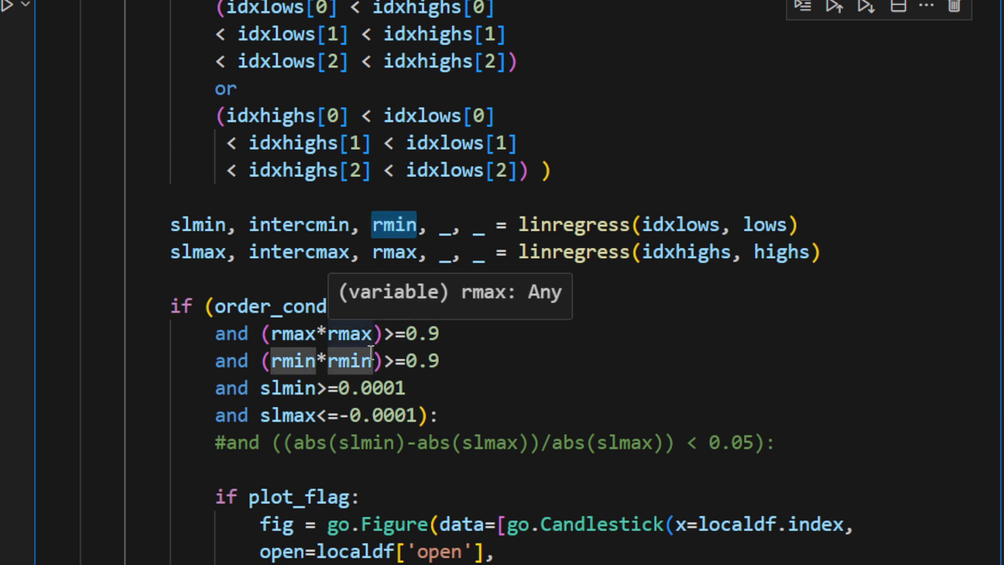
mouse_move(441, 338)
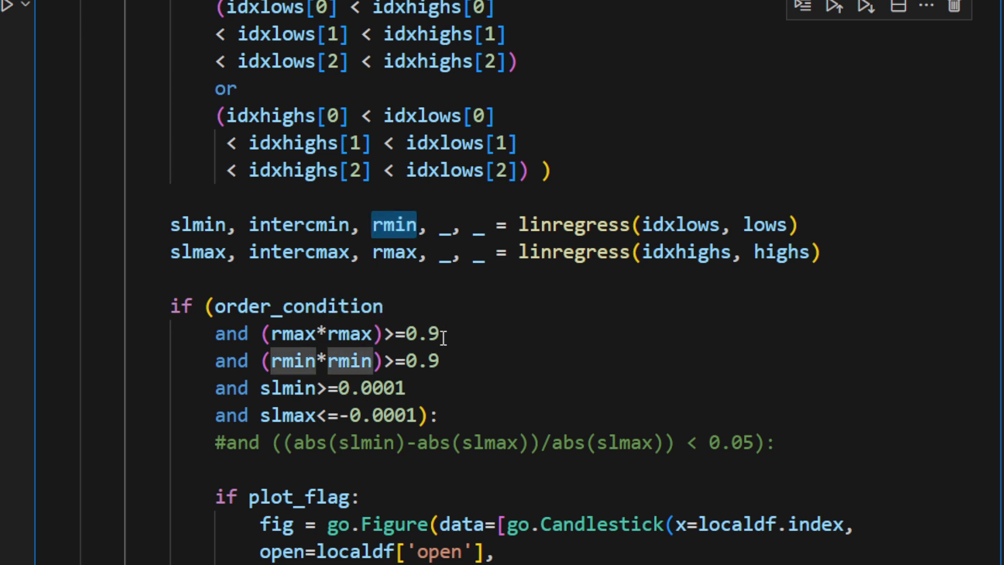
mouse_move(680, 90)
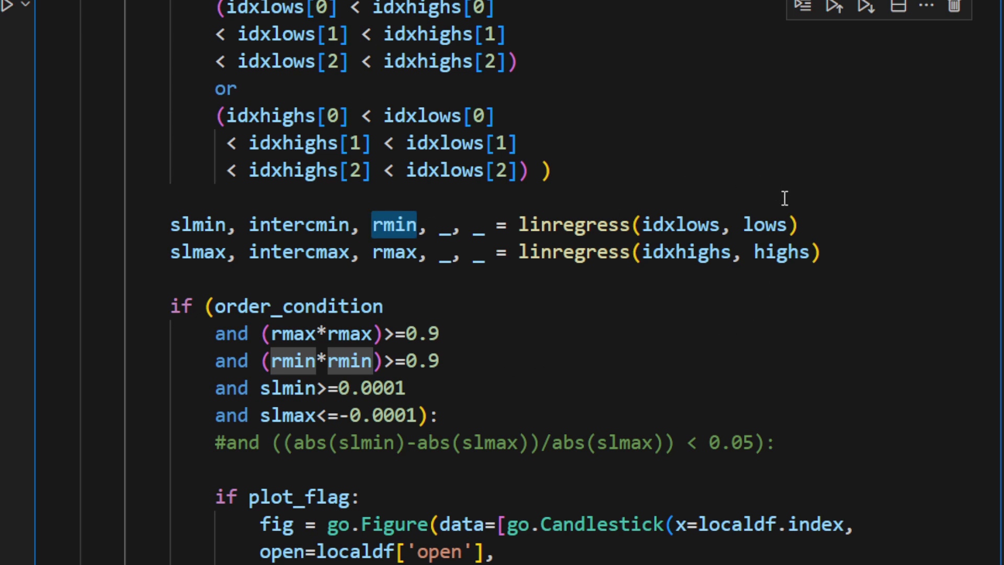
mouse_move(684, 251)
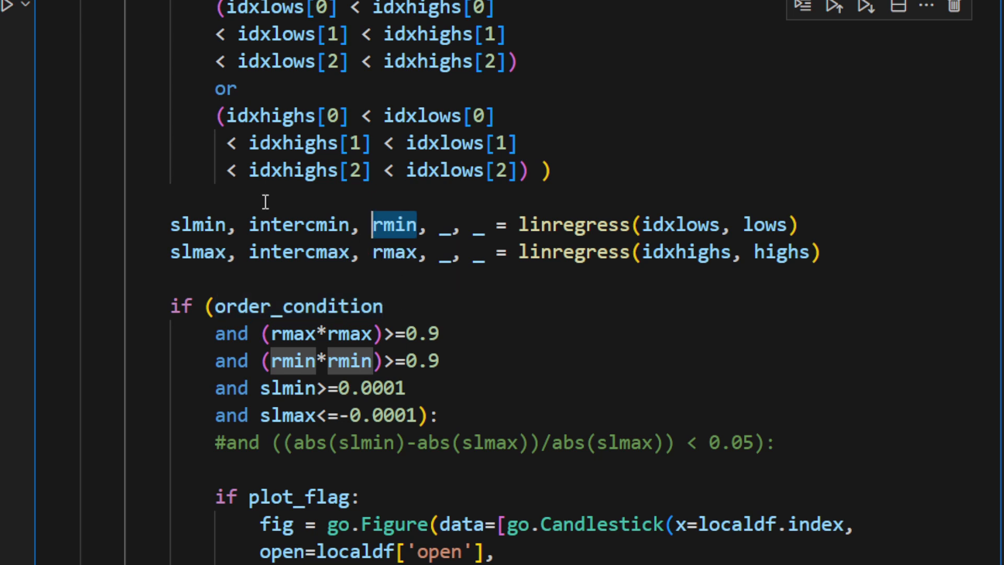
mouse_move(154, 178)
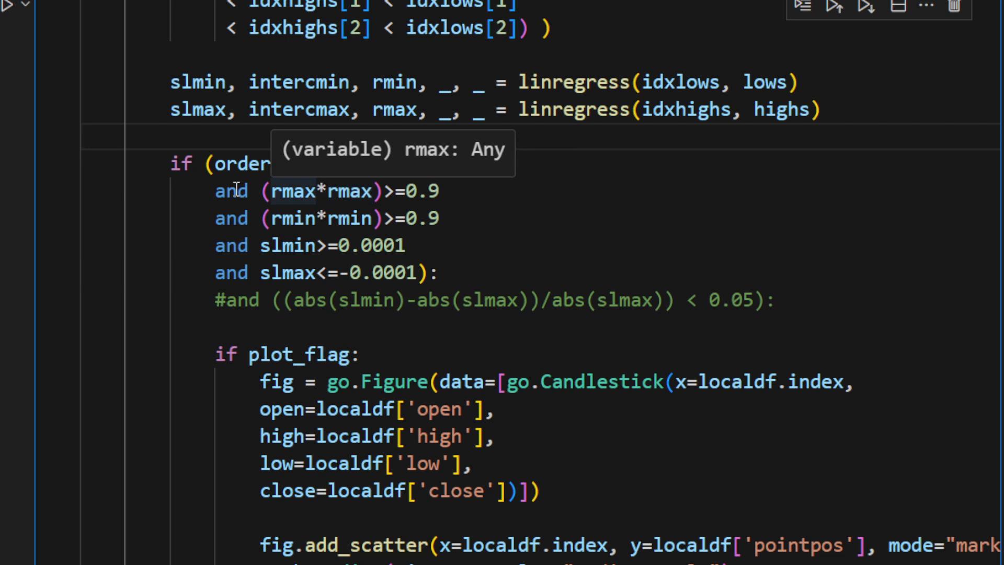
double_click(299, 163)
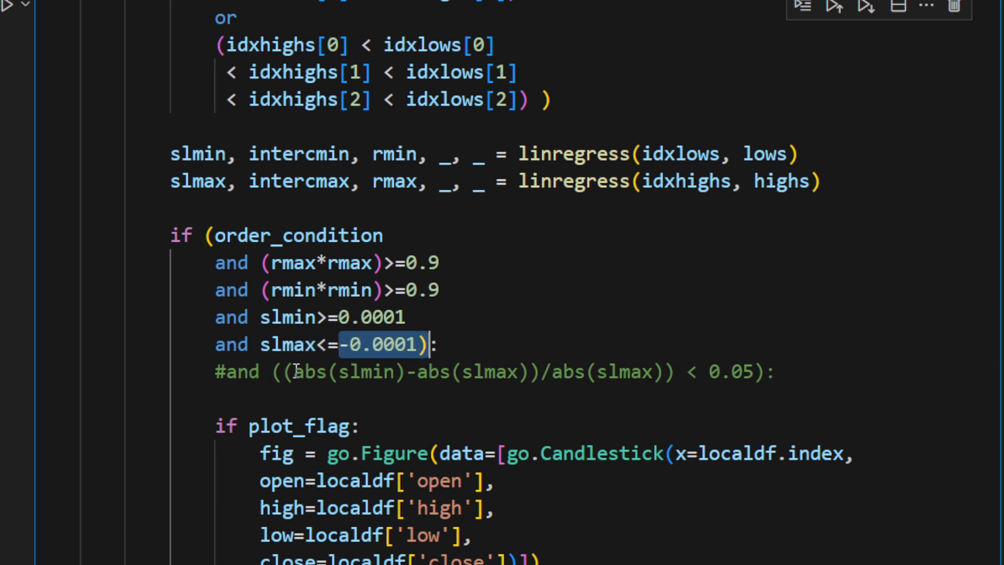
scroll("down", 3)
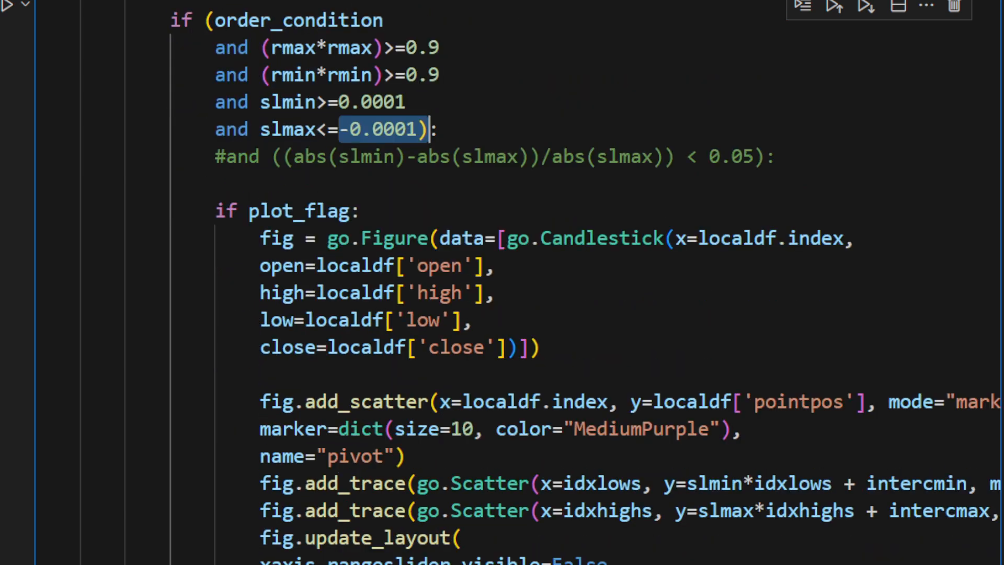
left_click(383, 130)
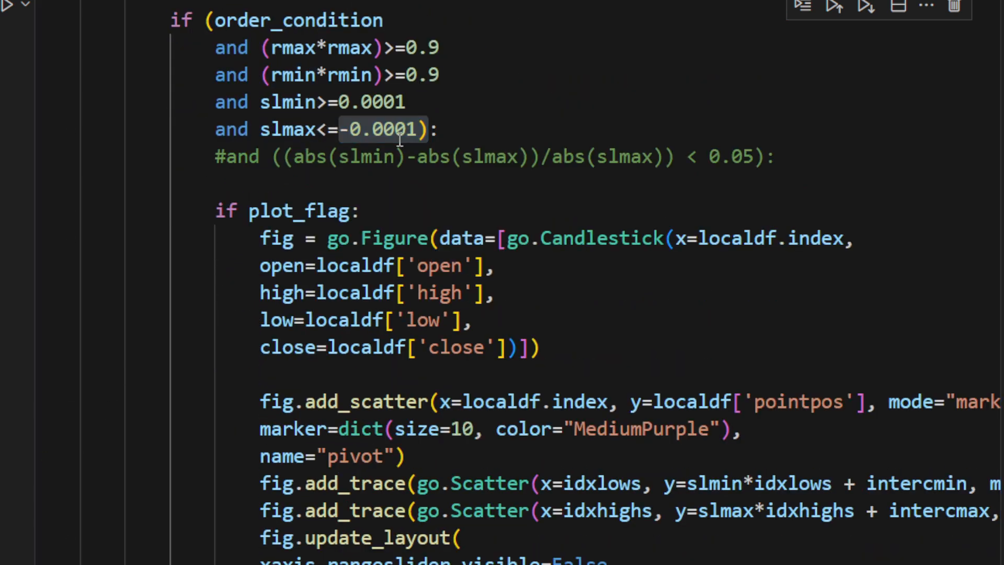
scroll("down", 3)
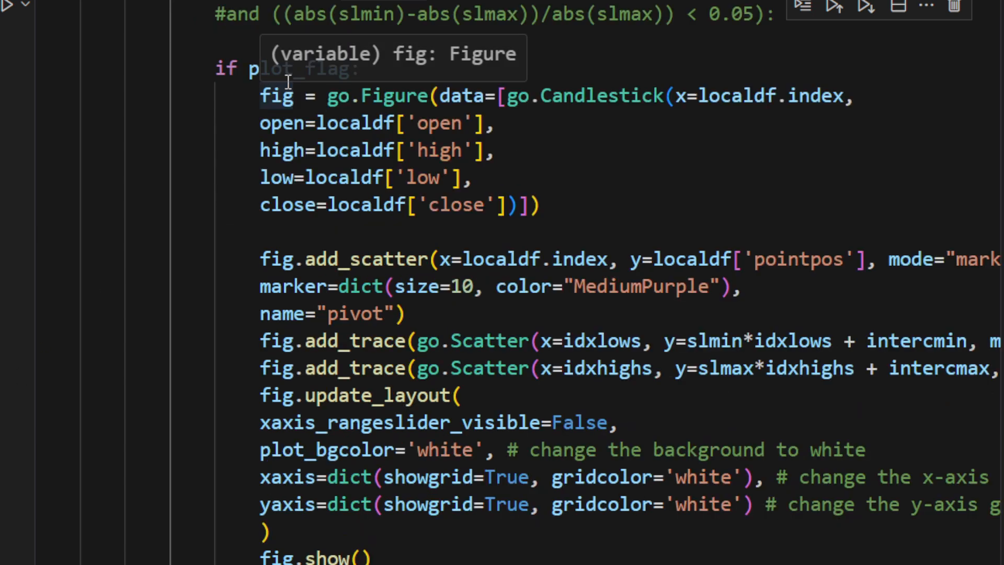
double_click(284, 69)
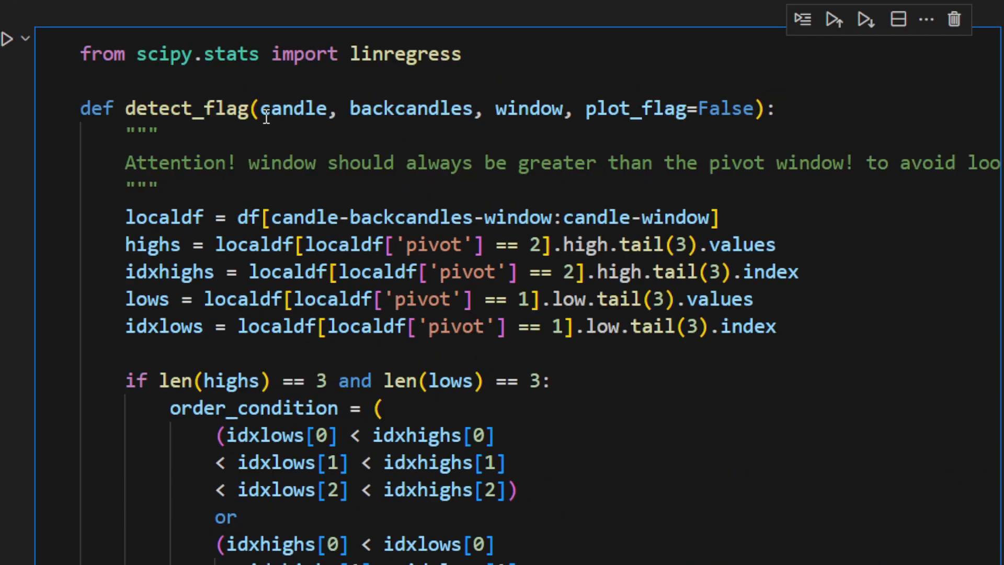
double_click(292, 107)
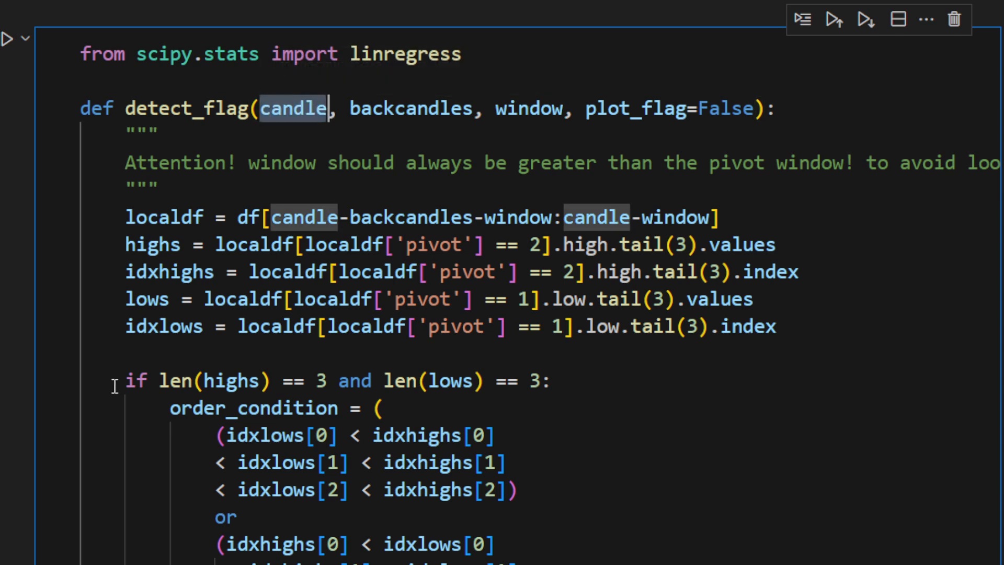
scroll("down", 3)
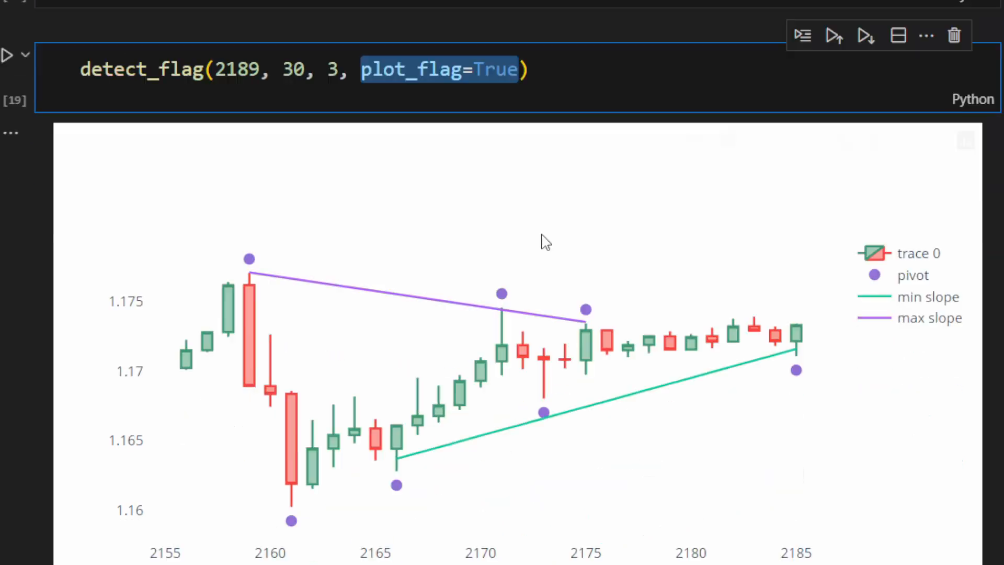
scroll("down", 3)
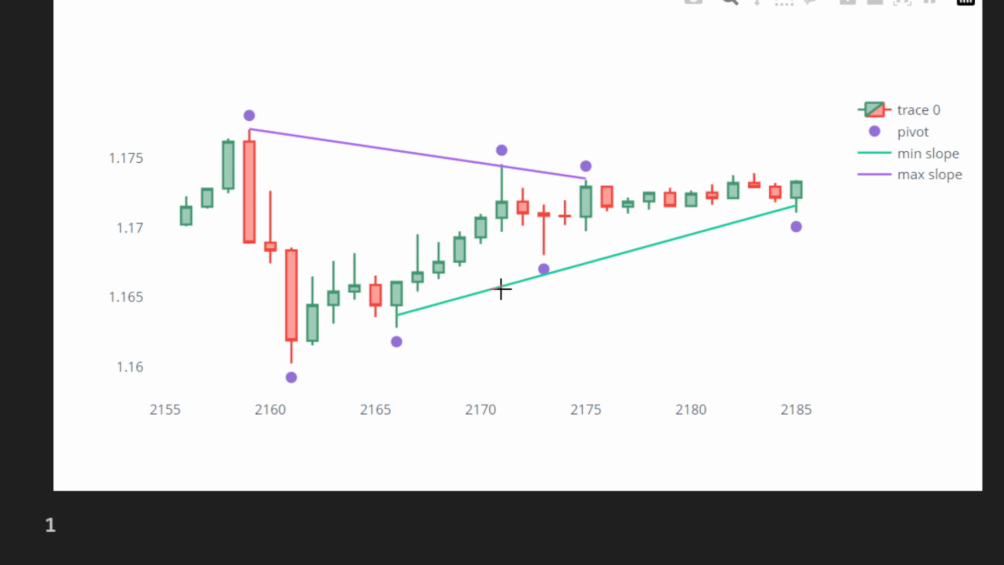
mouse_move(286, 377)
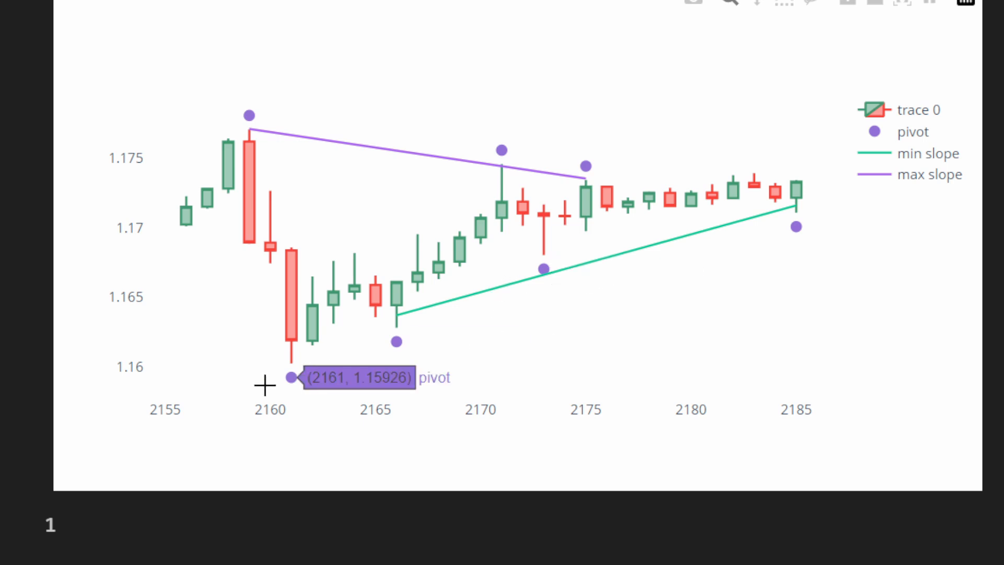
mouse_move(744, 233)
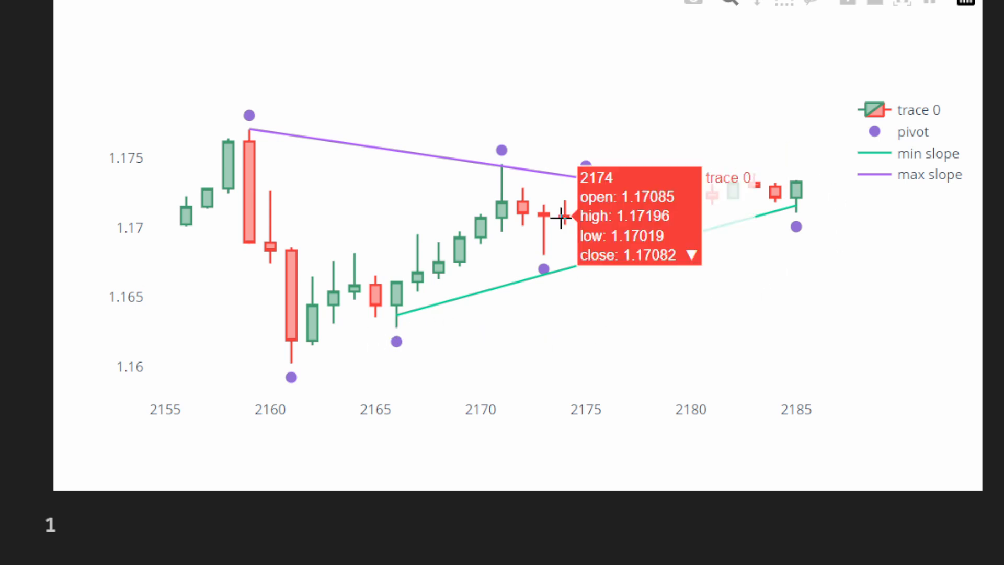
mouse_move(614, 281)
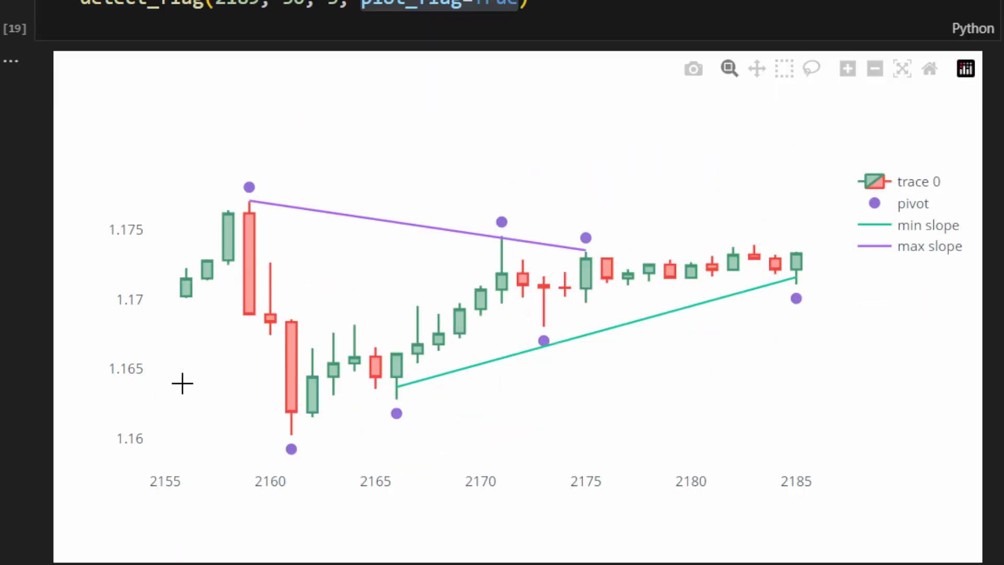
scroll("down", 3)
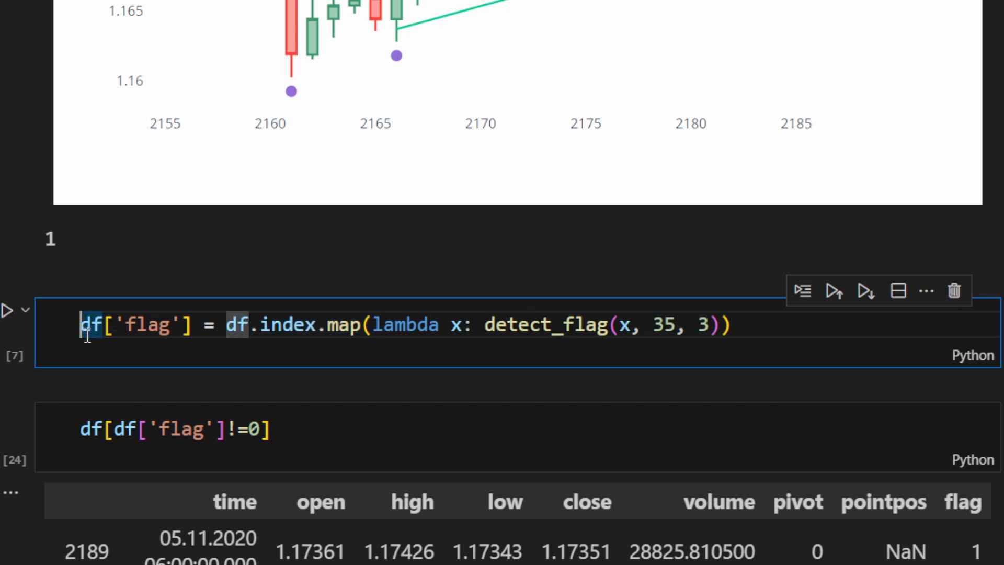
double_click(135, 324)
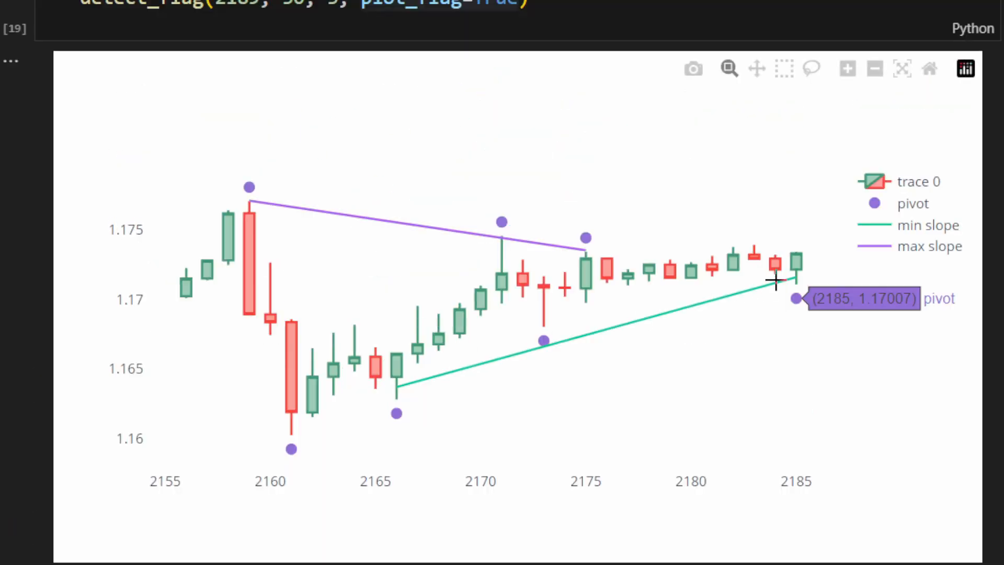
mouse_move(434, 358)
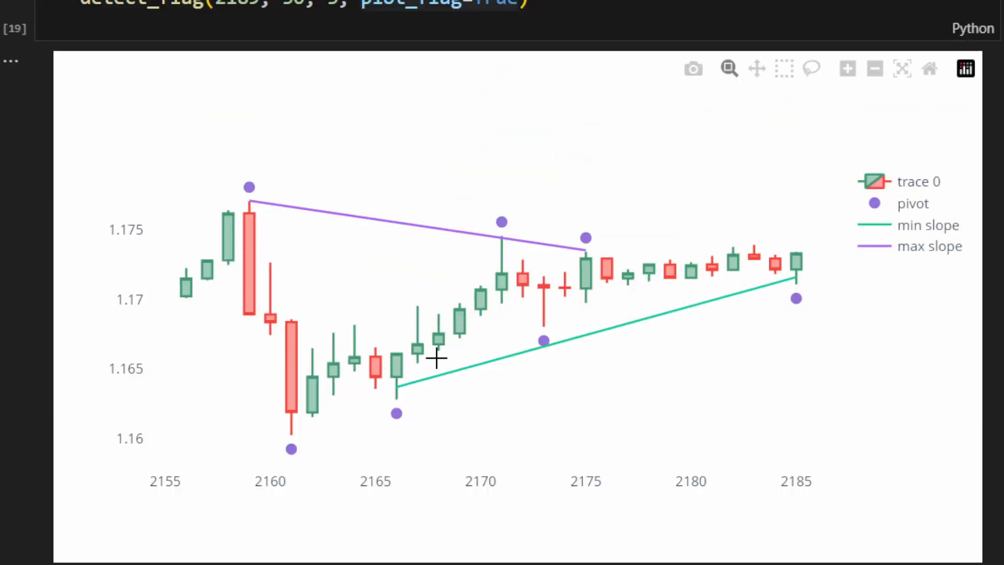
scroll("down", 3)
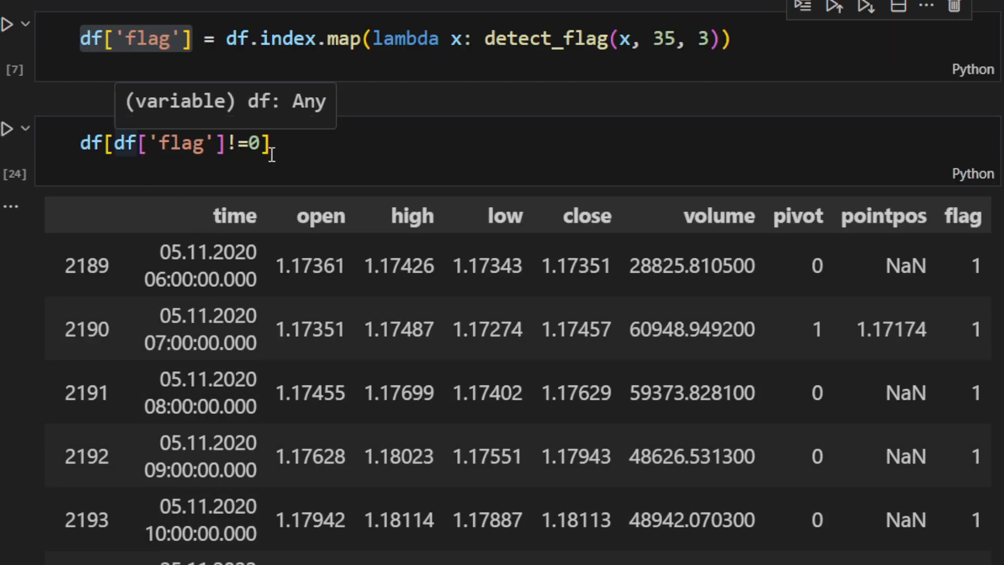
scroll("down", 3)
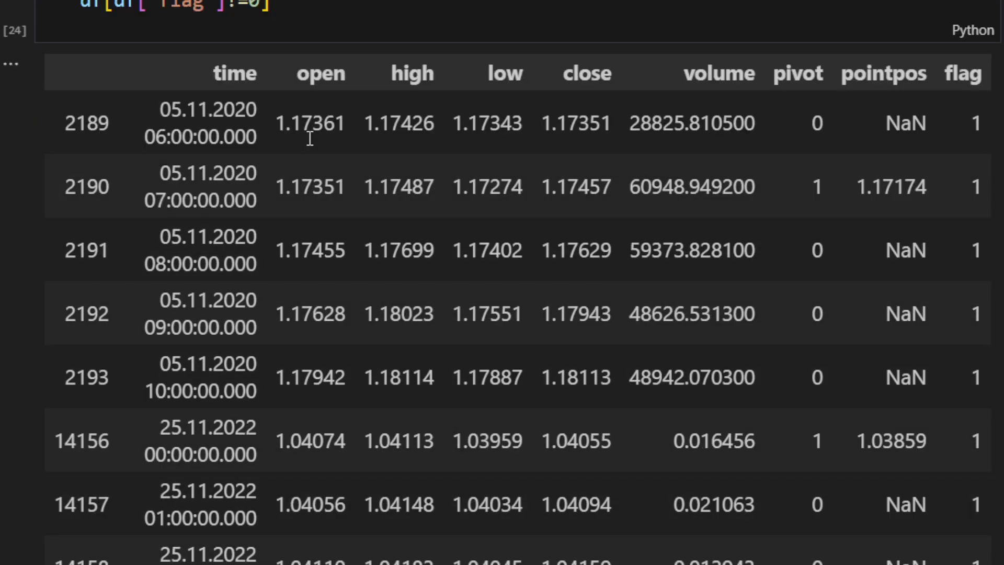
scroll("down", 3)
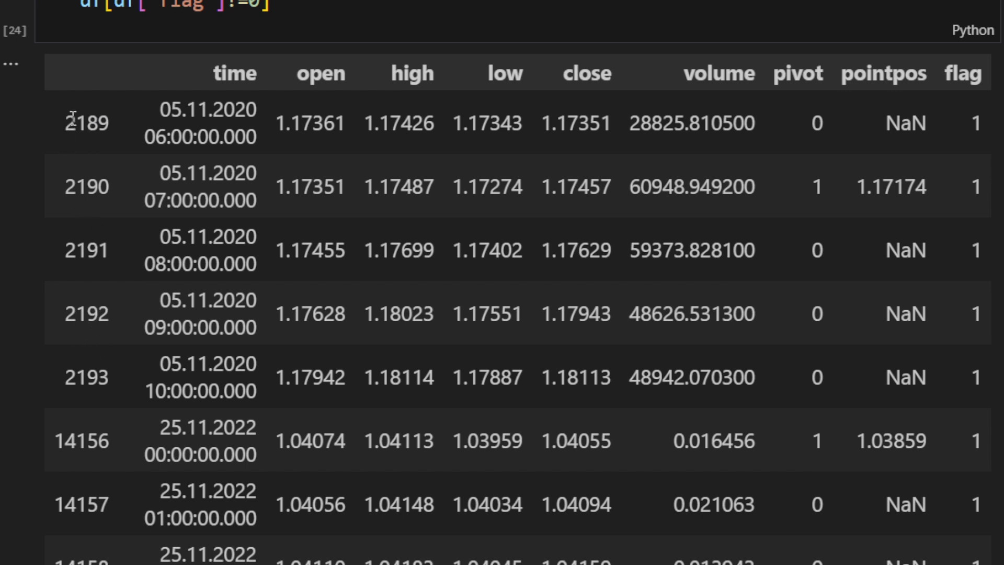
double_click(67, 124)
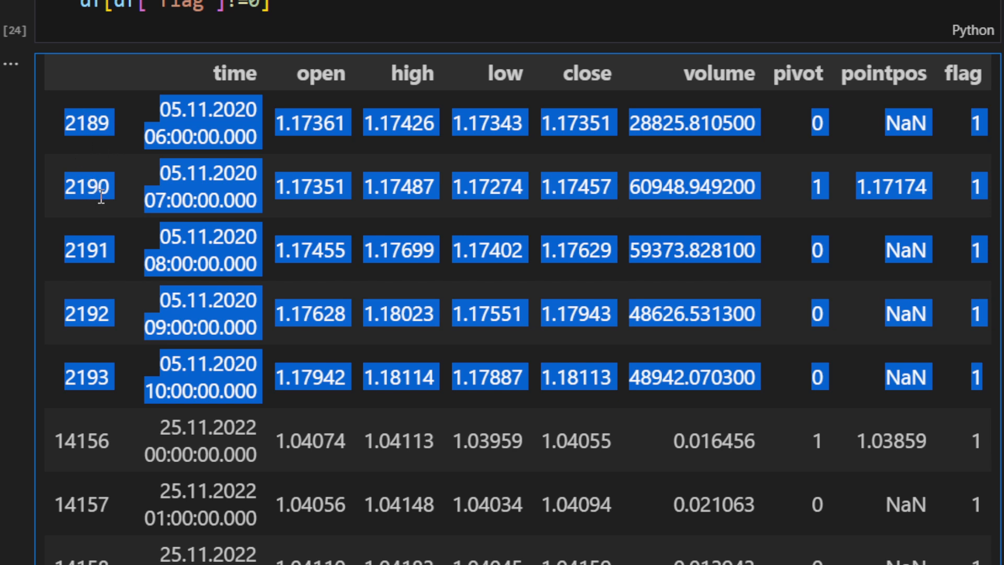
mouse_move(82, 250)
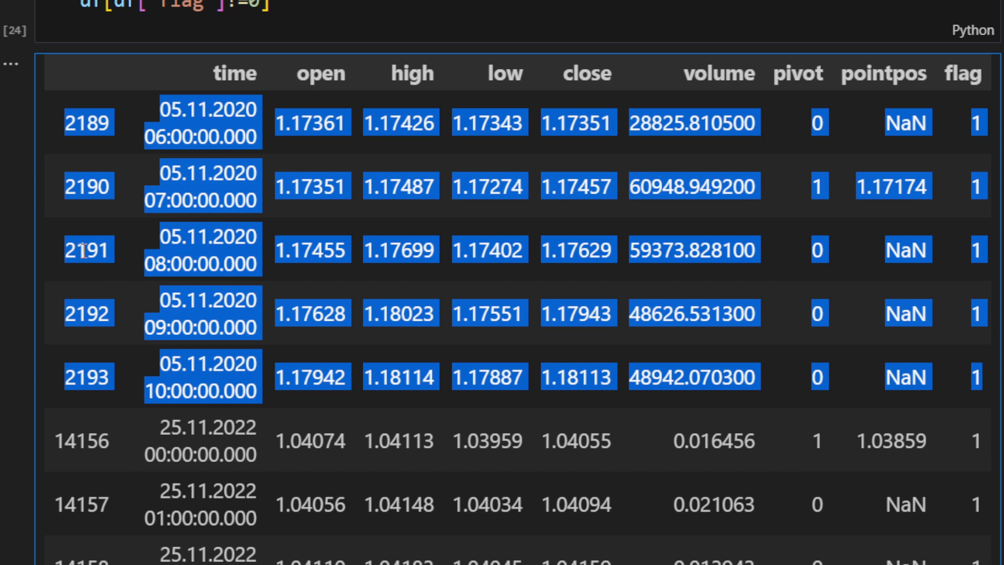
scroll("down", 3)
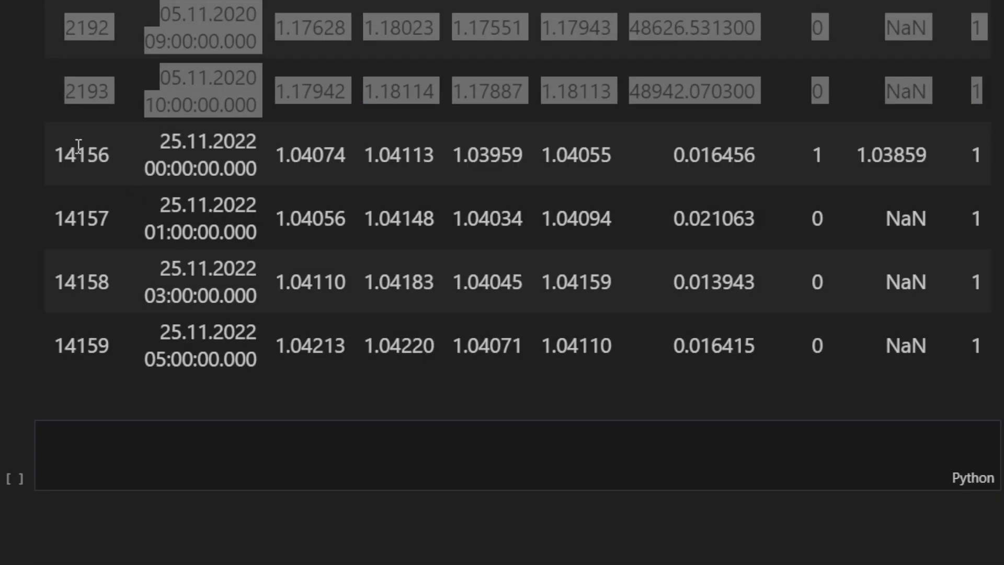
left_click_drag(83, 154, 178, 344)
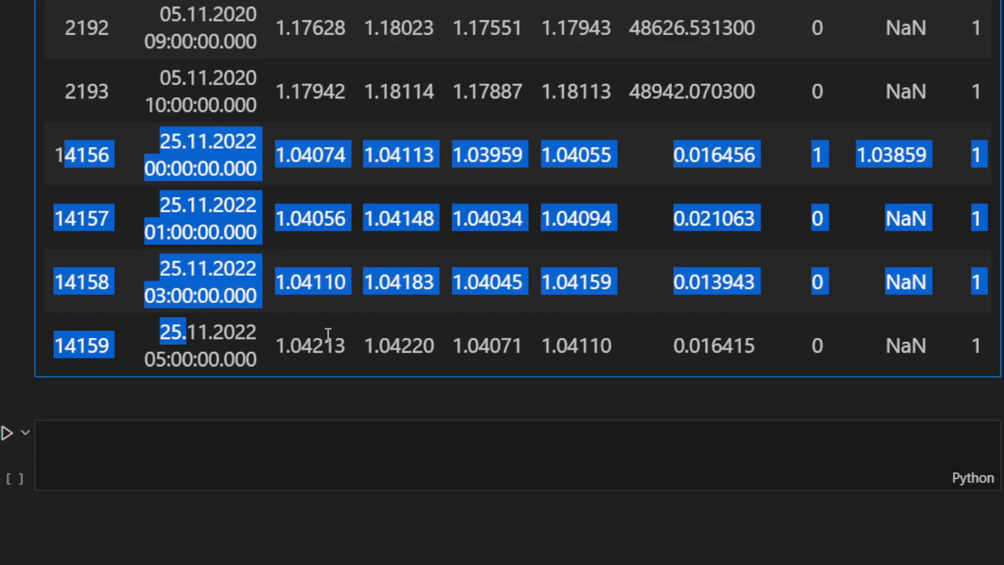
scroll("down", 3)
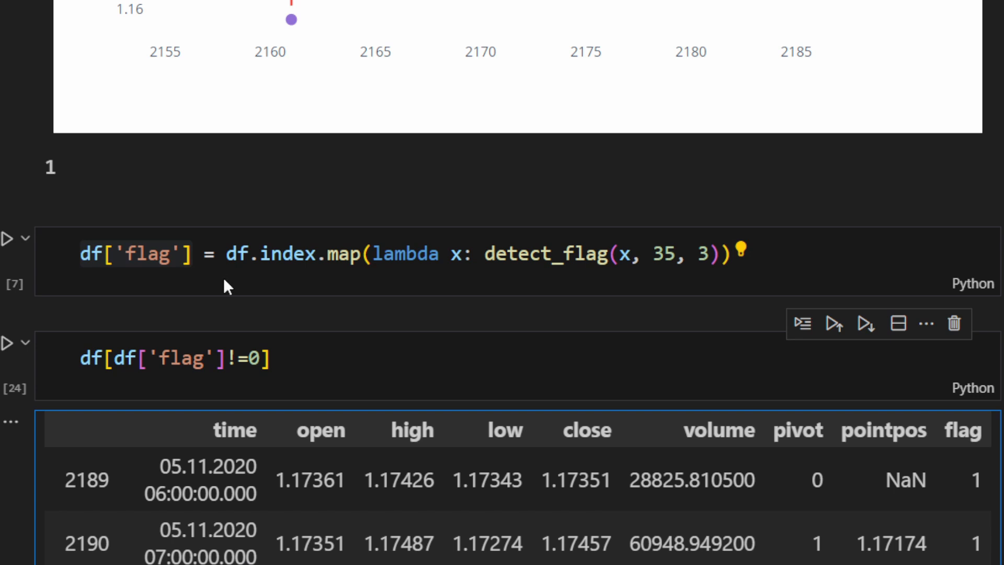
scroll("down", 3)
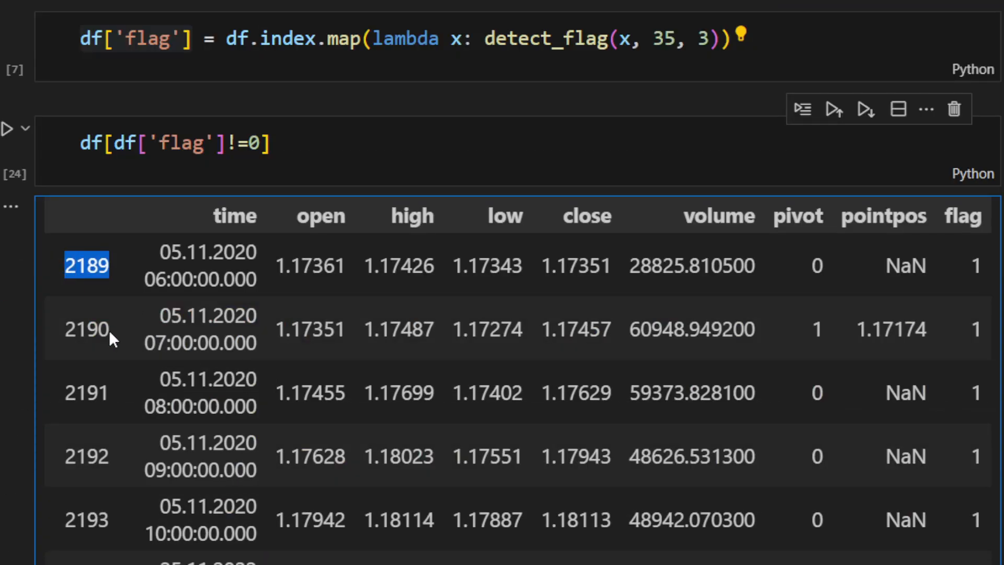
left_click(87, 329)
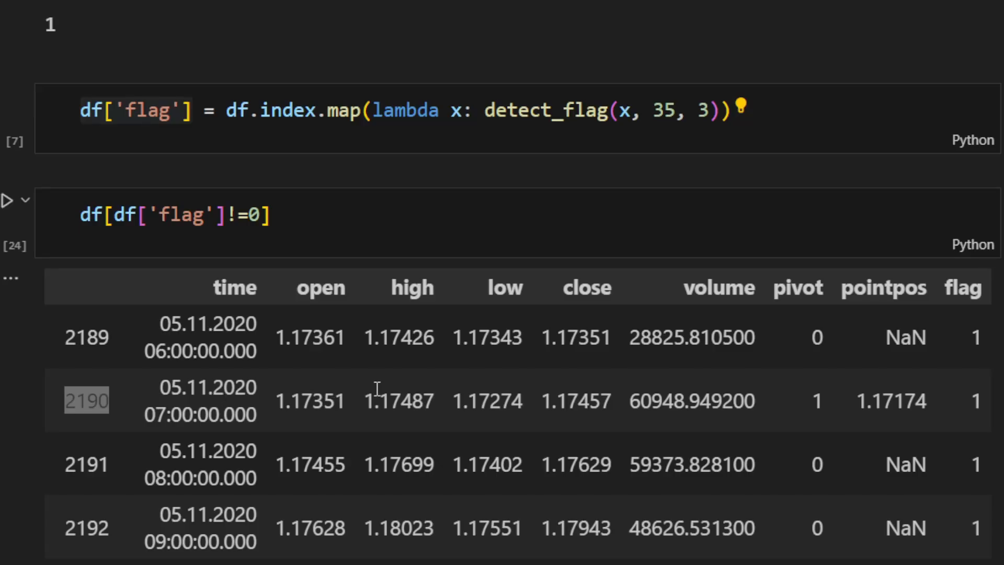
scroll("down", 3)
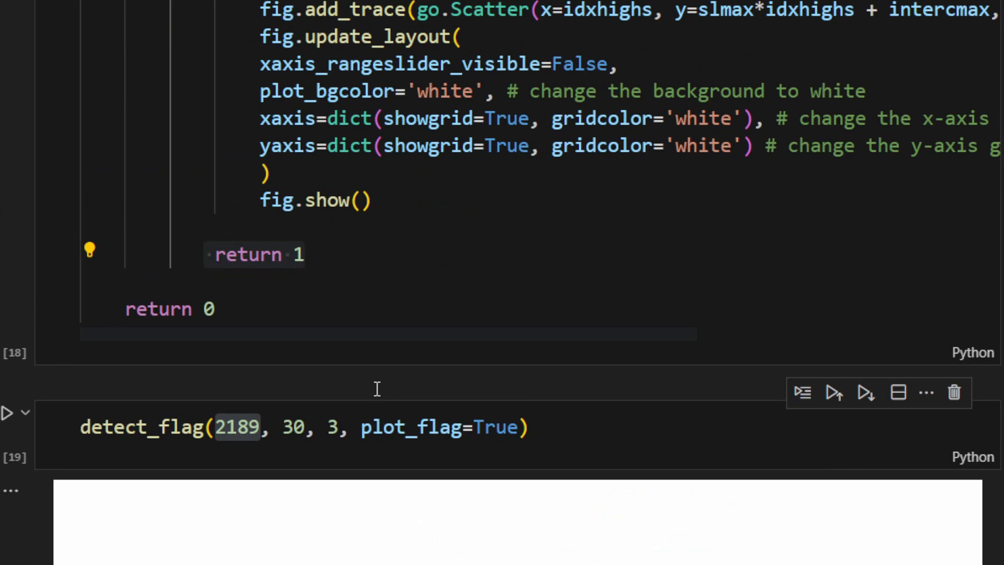
double_click(293, 426)
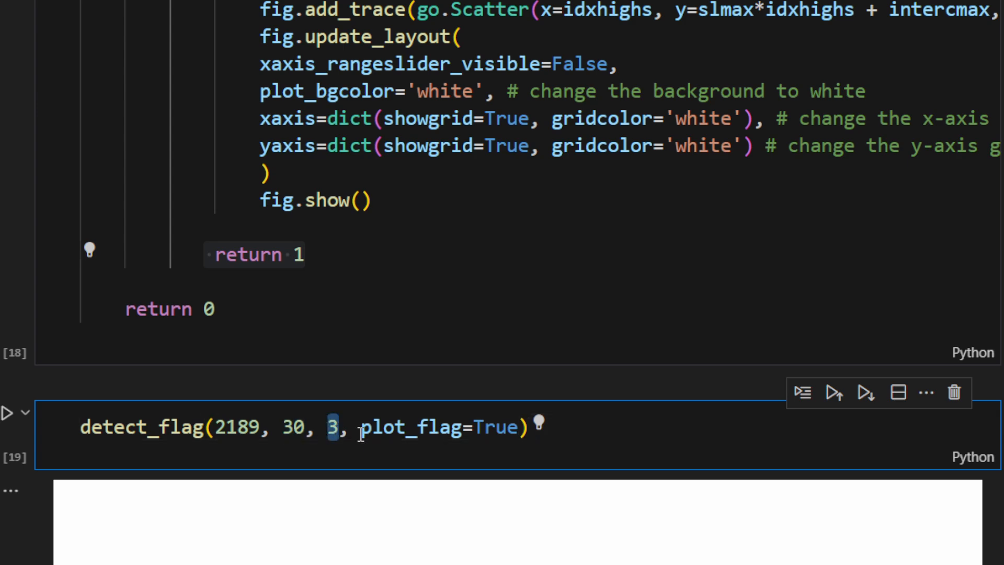
scroll("up", 3)
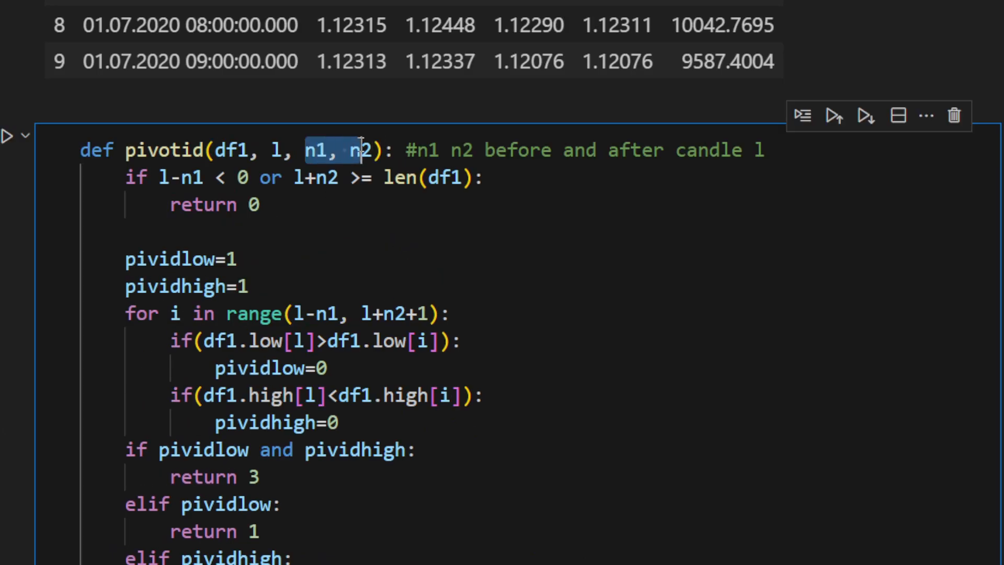
scroll("down", 3)
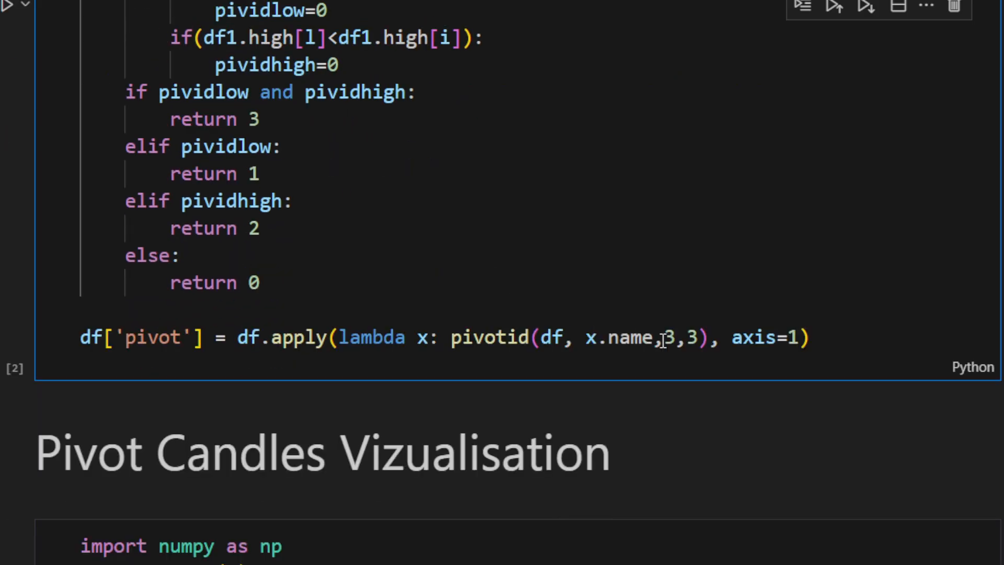